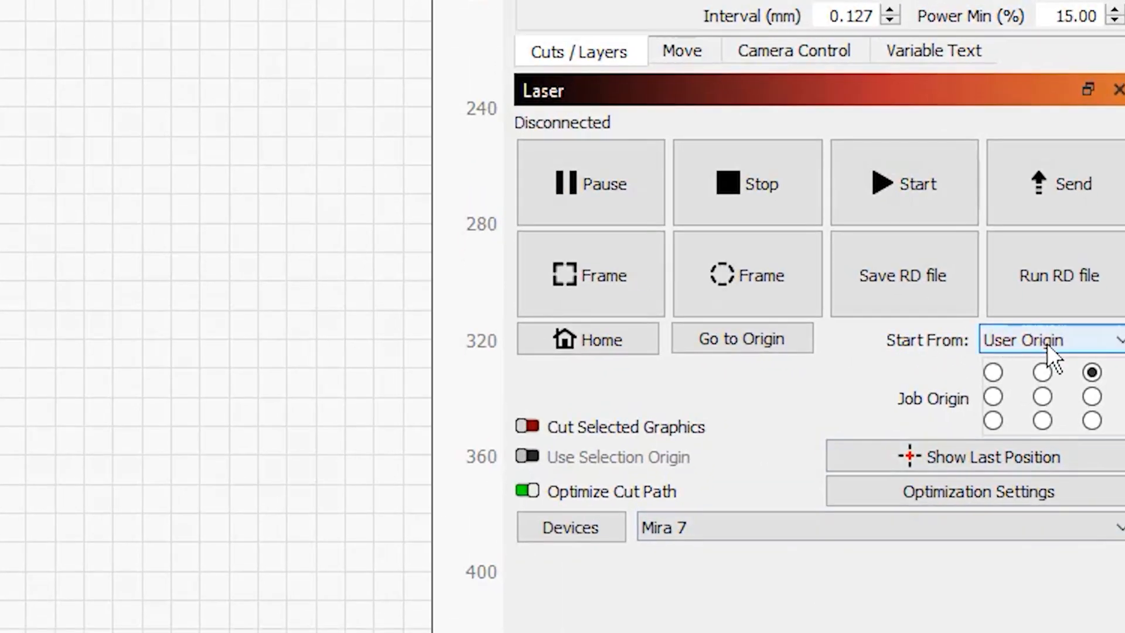
Step: Keep User Origin as the start reference and set the job origin to the top-right corner
{"action": "left_click", "coordinate": [1047, 340]}
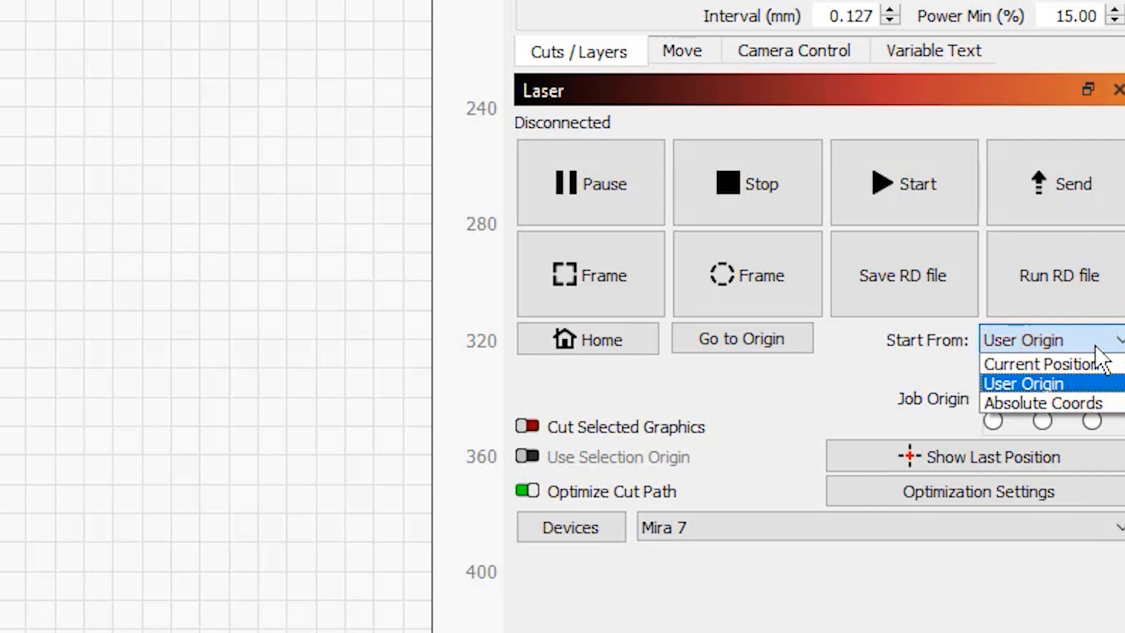
{"action": "mouse_move", "coordinate": [1095, 409]}
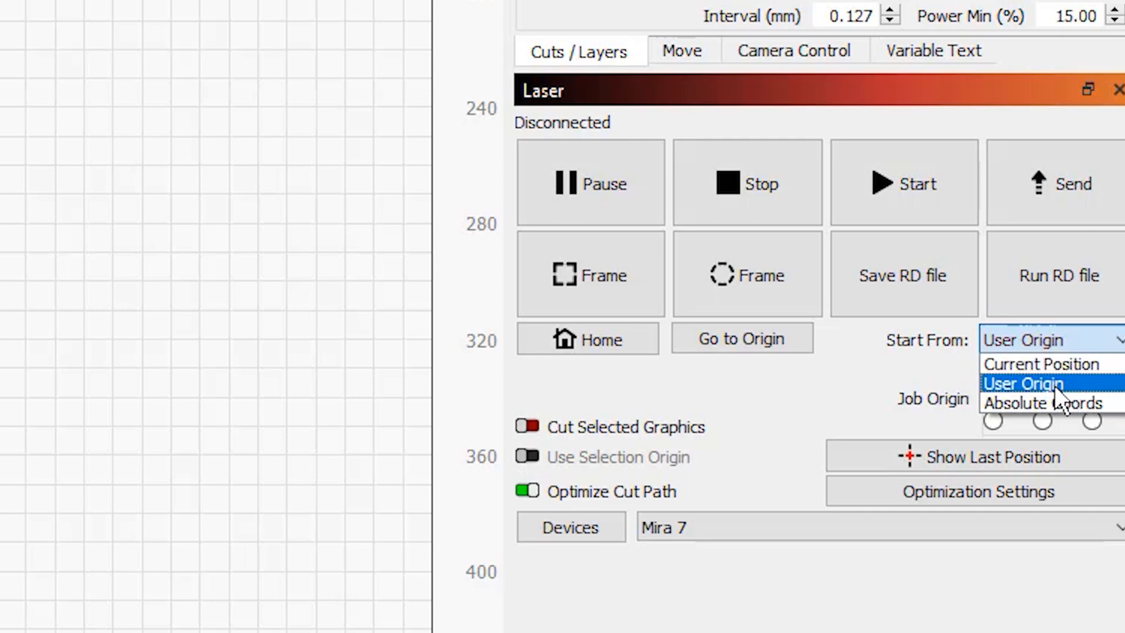
{"action": "left_click", "coordinate": [1024, 382]}
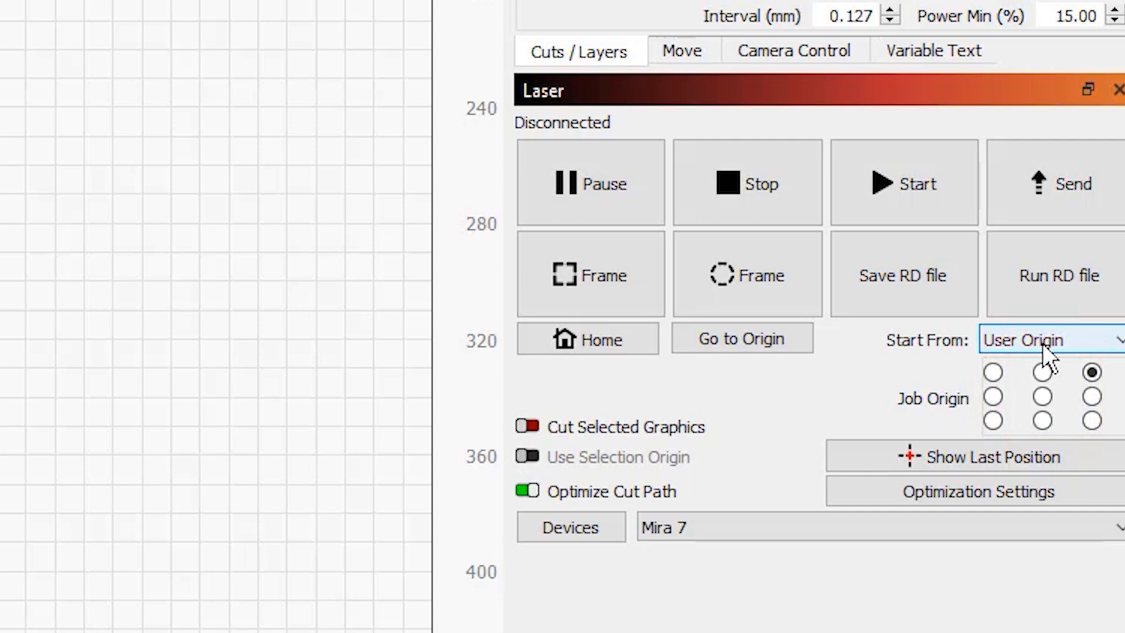
{"action": "mouse_move", "coordinate": [924, 409]}
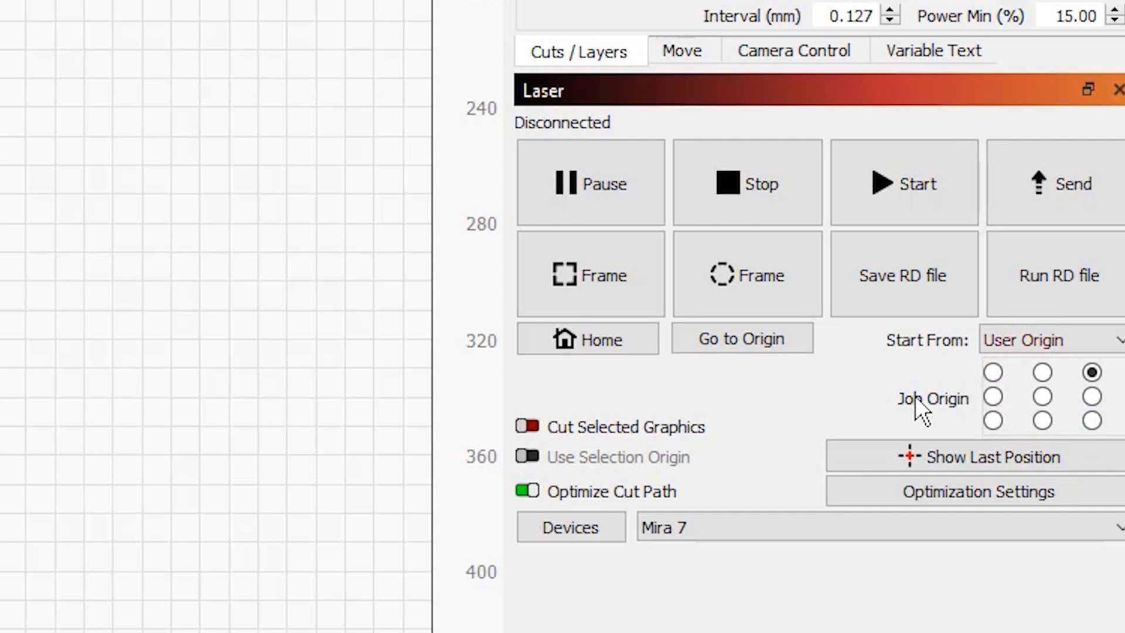
{"action": "mouse_move", "coordinate": [927, 453]}
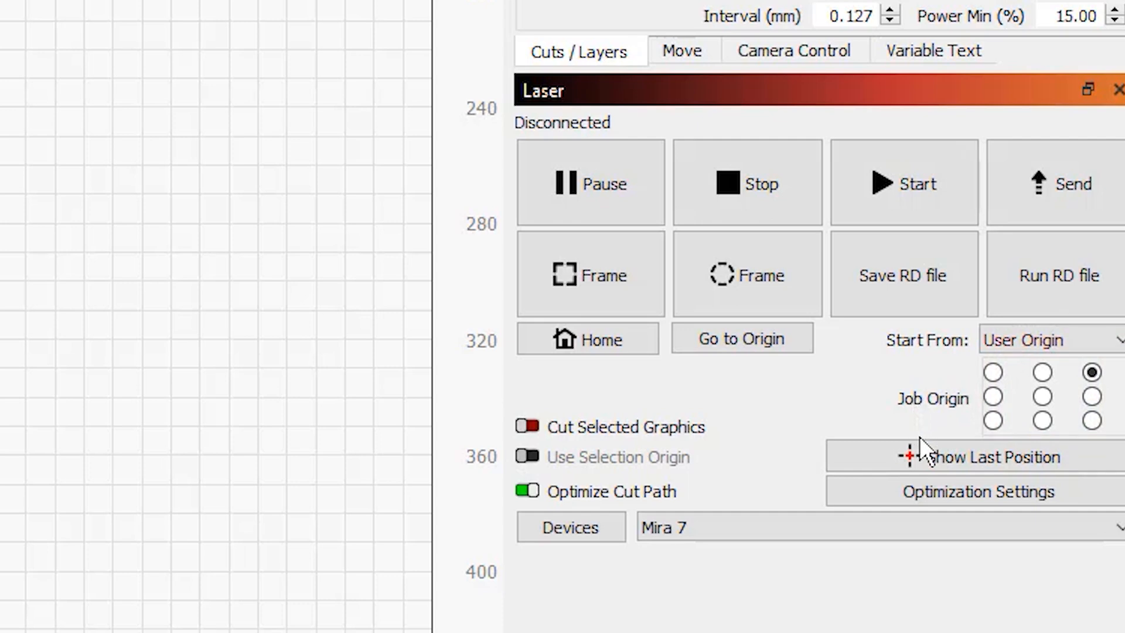
{"action": "mouse_move", "coordinate": [909, 415]}
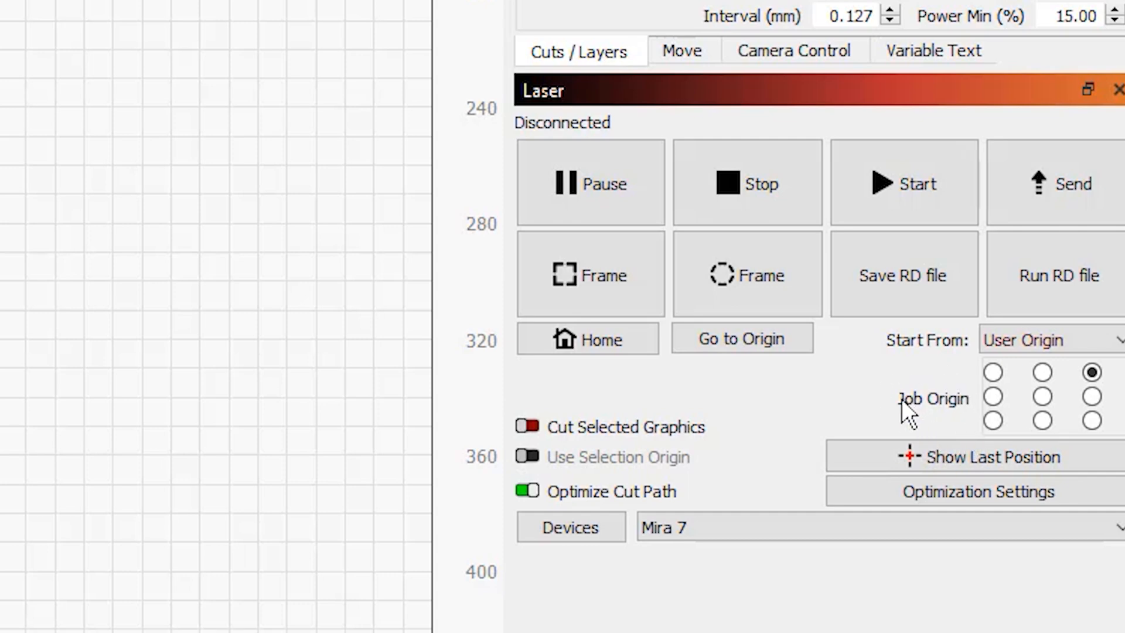
{"action": "mouse_move", "coordinate": [936, 419]}
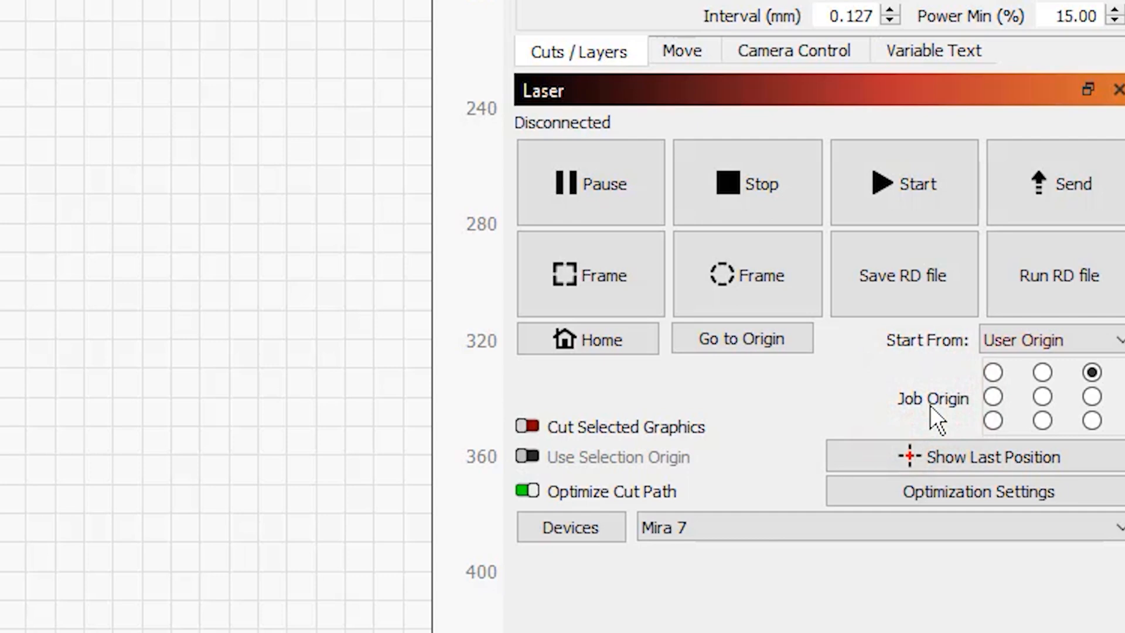
{"action": "left_click", "coordinate": [1091, 373]}
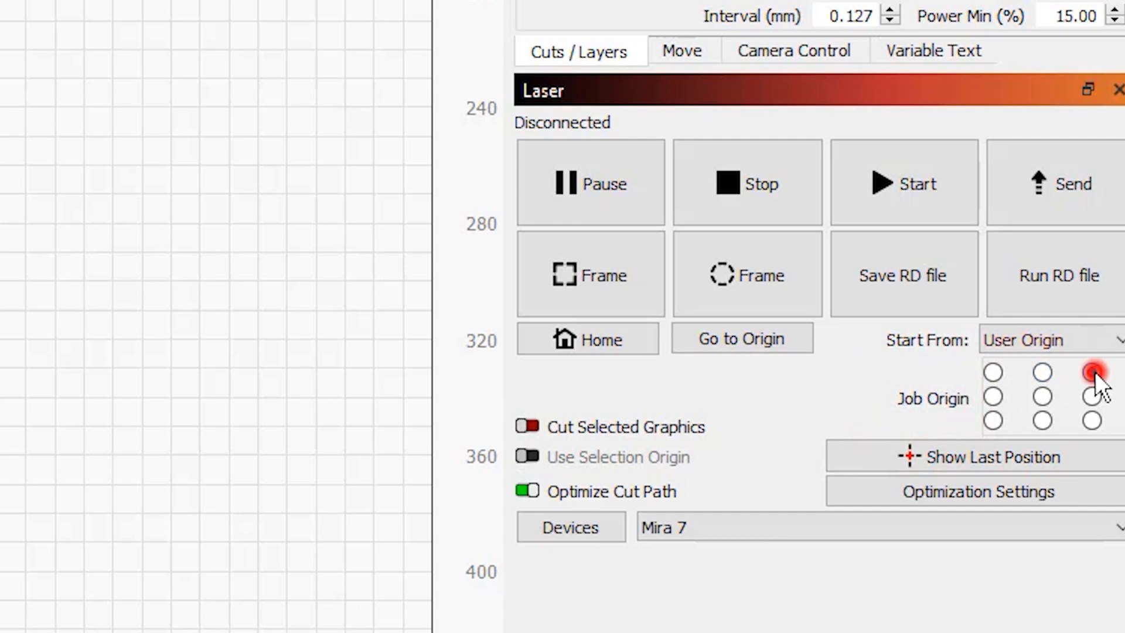
{"action": "left_click", "coordinate": [993, 421]}
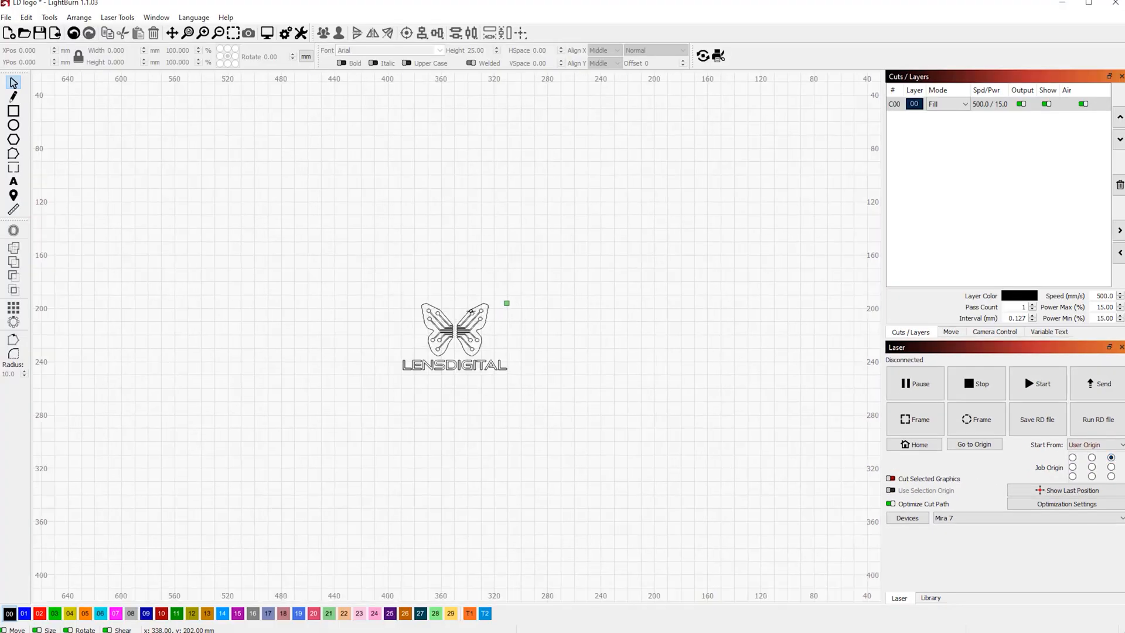
{"action": "scroll", "scroll_direction": "up", "scroll_amount": 3}
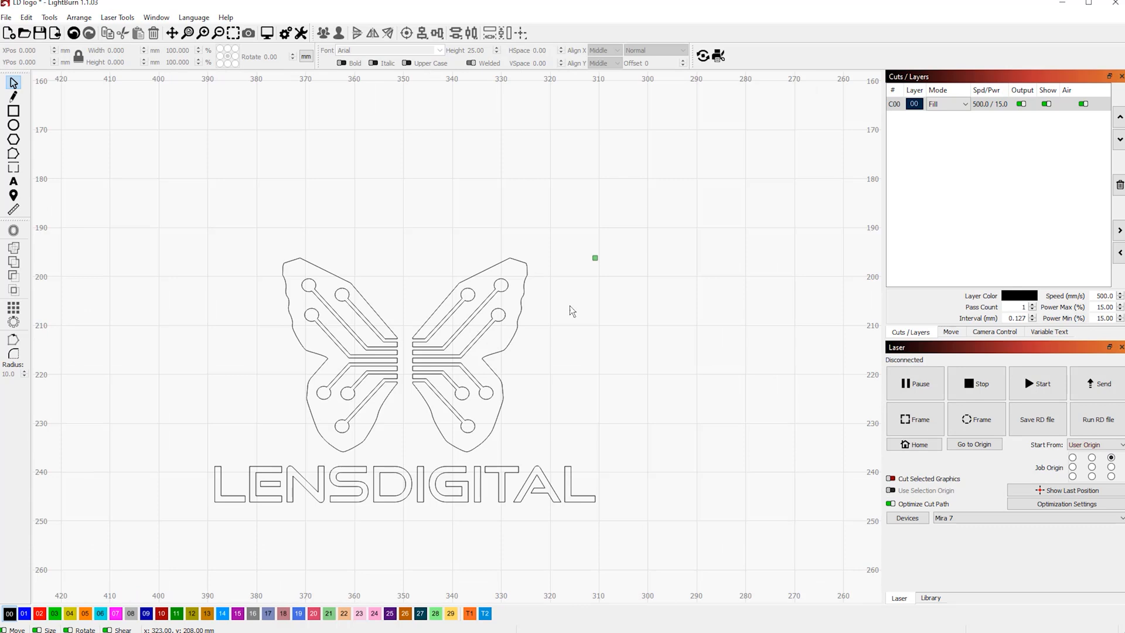
{"action": "mouse_move", "coordinate": [591, 270]}
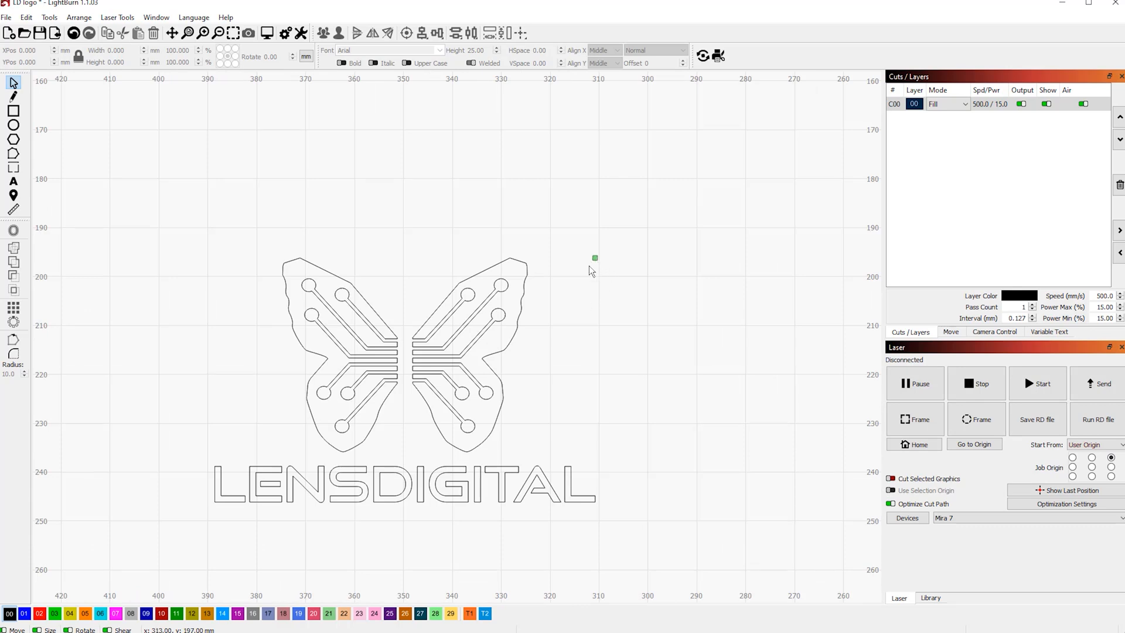
{"action": "mouse_move", "coordinate": [601, 273]}
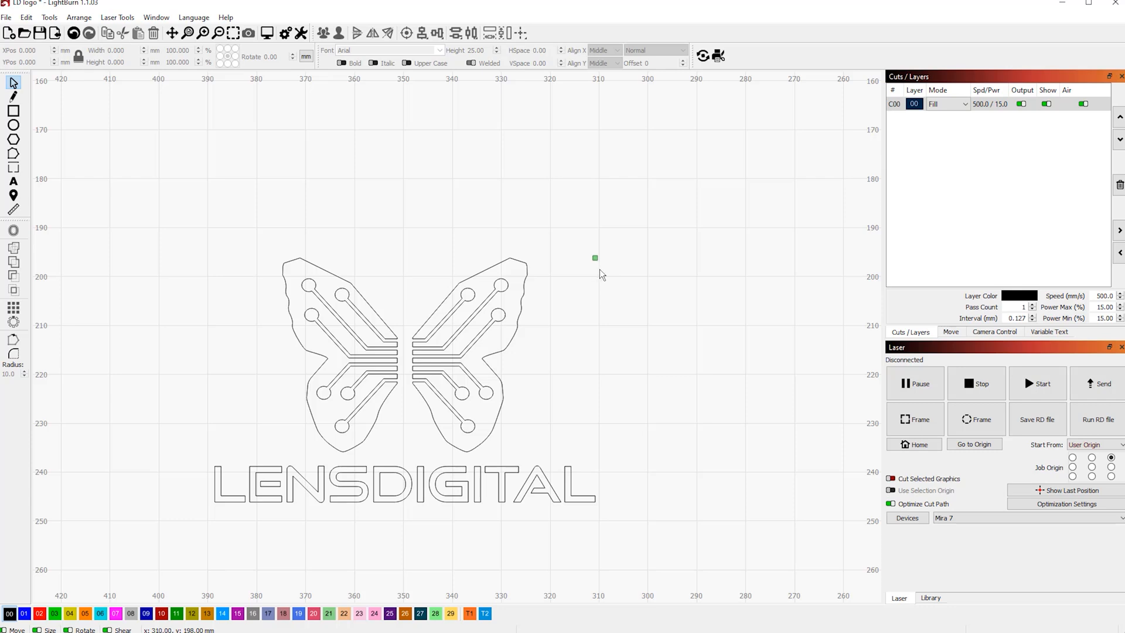
{"action": "mouse_move", "coordinate": [619, 290]}
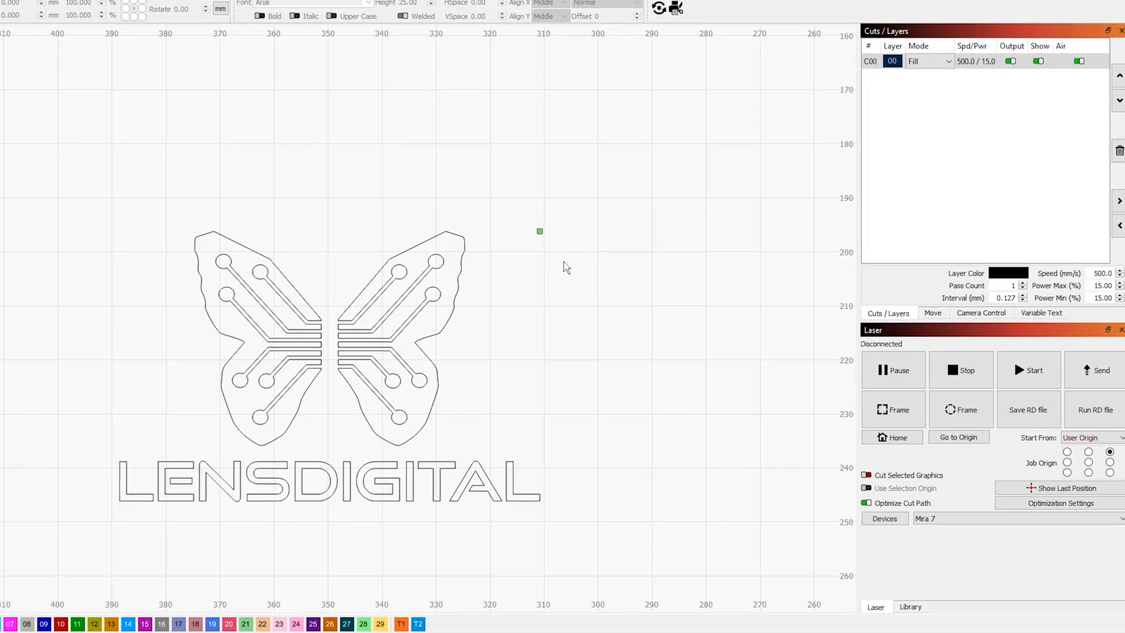
{"action": "scroll", "scroll_direction": "up", "scroll_amount": 3}
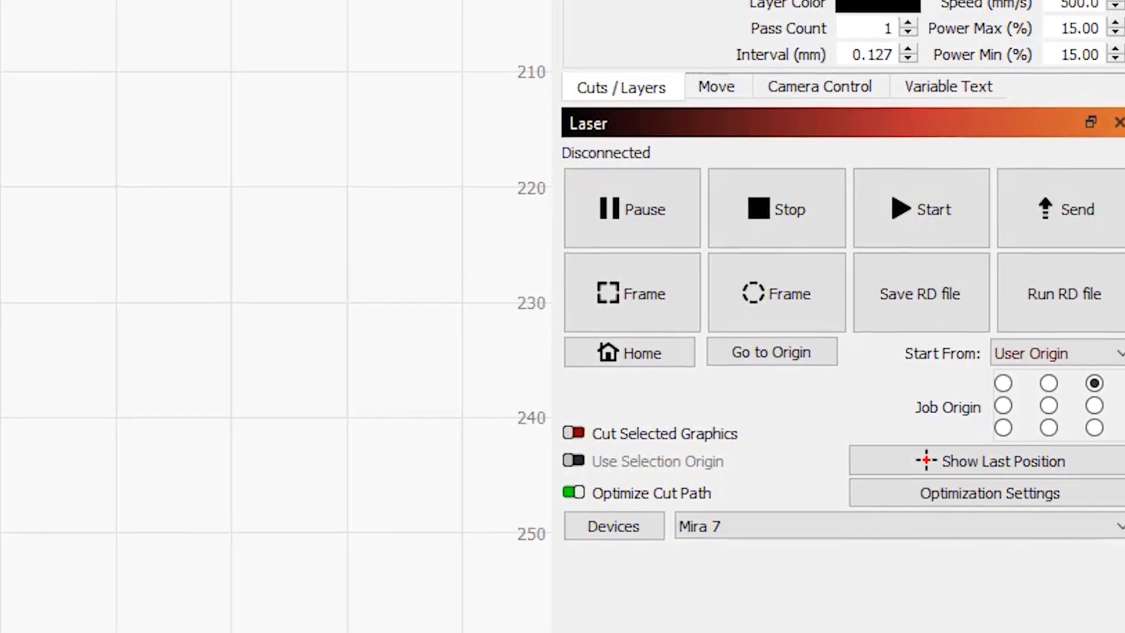
{"action": "scroll", "scroll_direction": "up", "scroll_amount": 3}
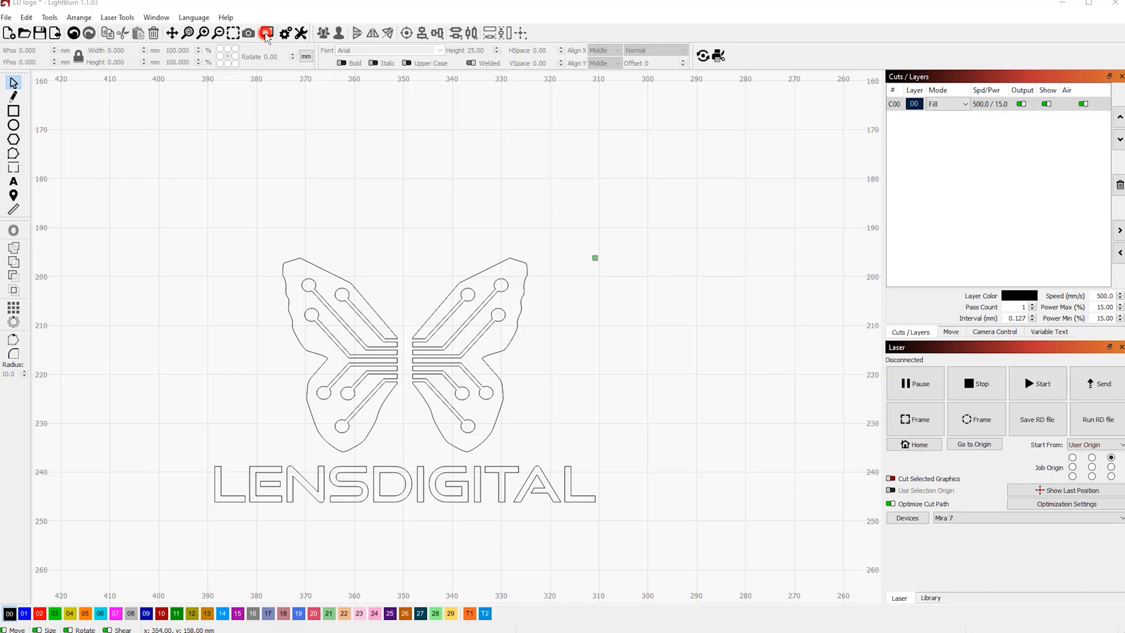
Step: Play the job preview of the butterfly and LENSDIGITAL text at x20 speed, totalling 1:32
{"action": "left_click", "coordinate": [266, 33]}
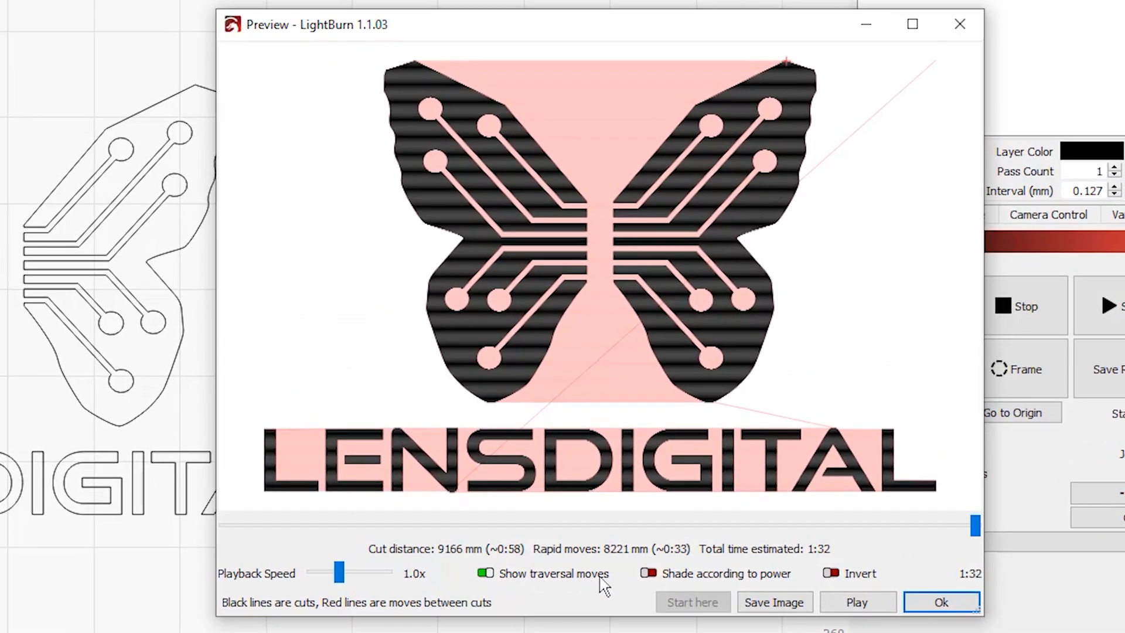
{"action": "mouse_move", "coordinate": [839, 589]}
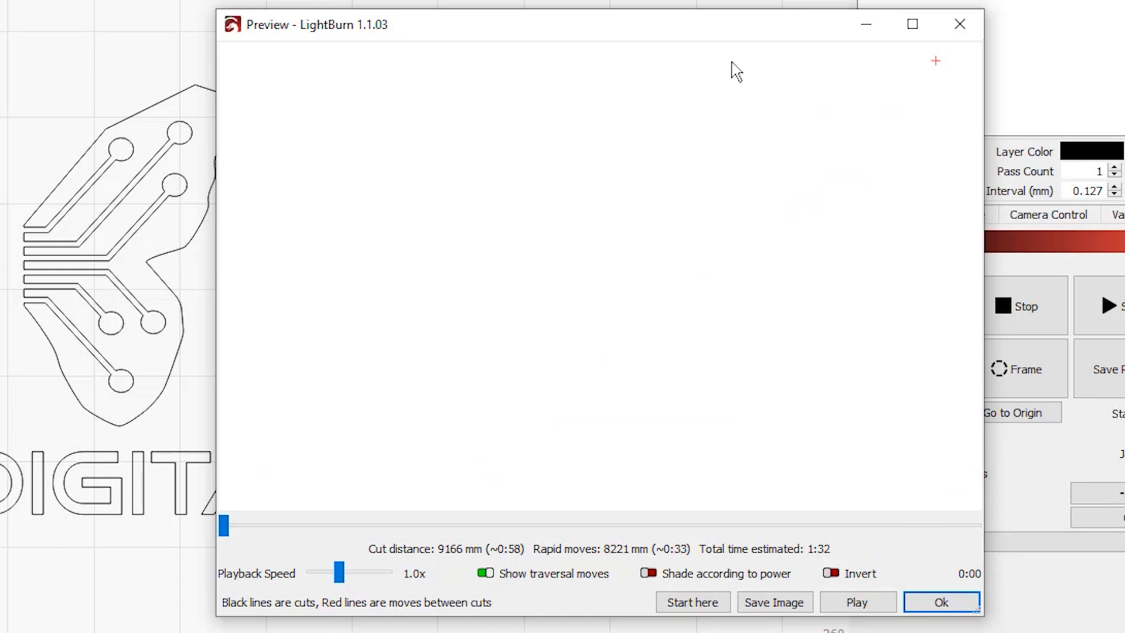
{"action": "mouse_move", "coordinate": [969, 165]}
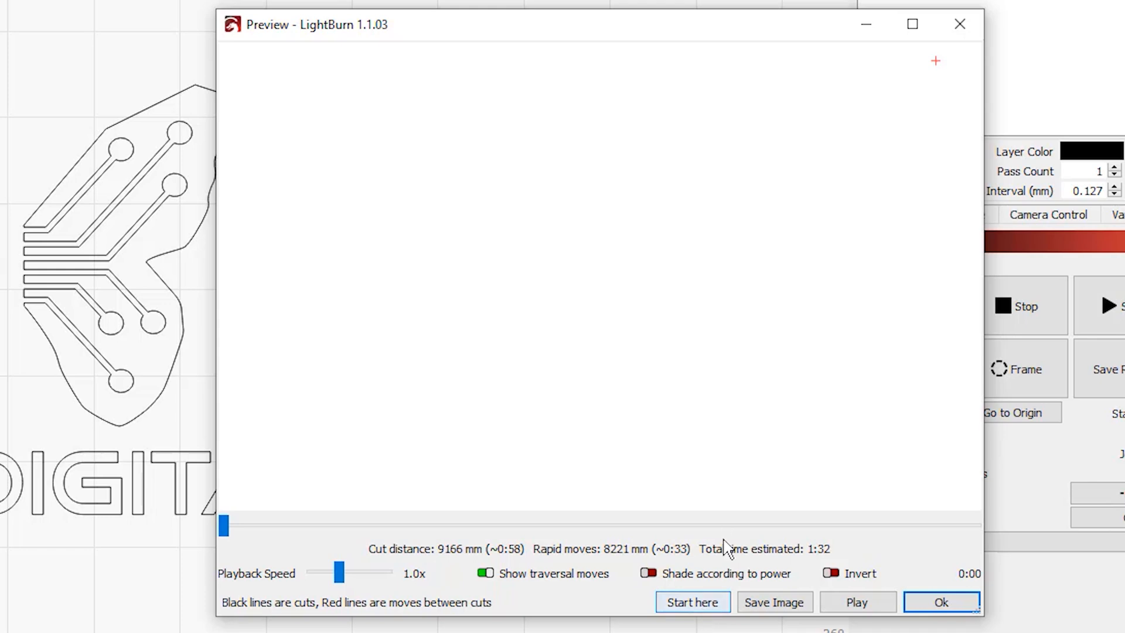
{"action": "mouse_move", "coordinate": [858, 602]}
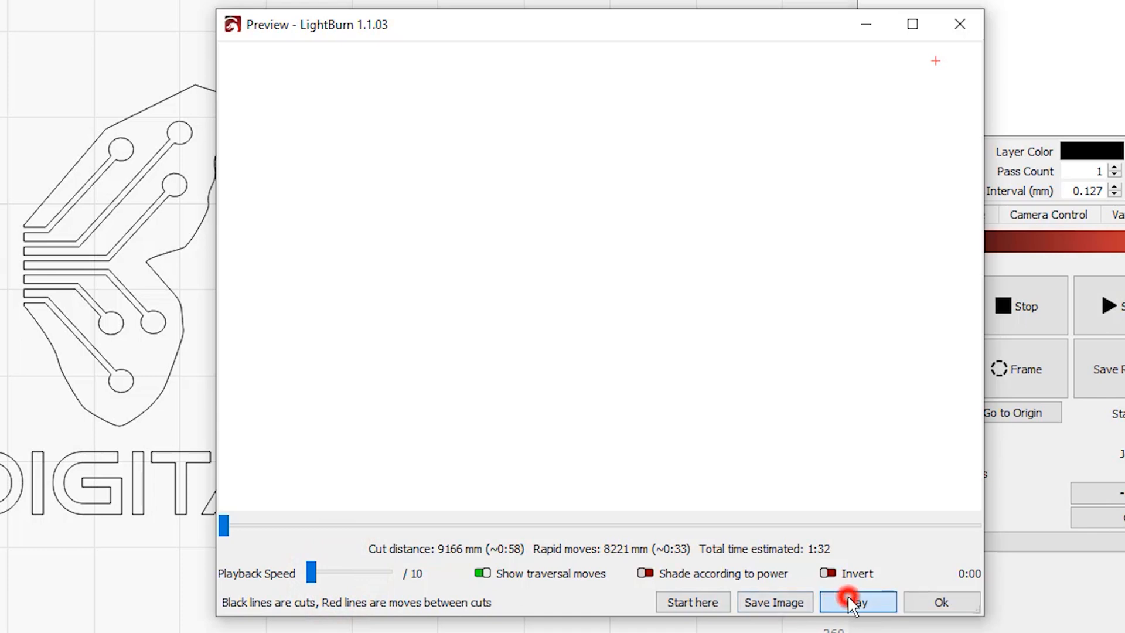
{"action": "left_click", "coordinate": [858, 602]}
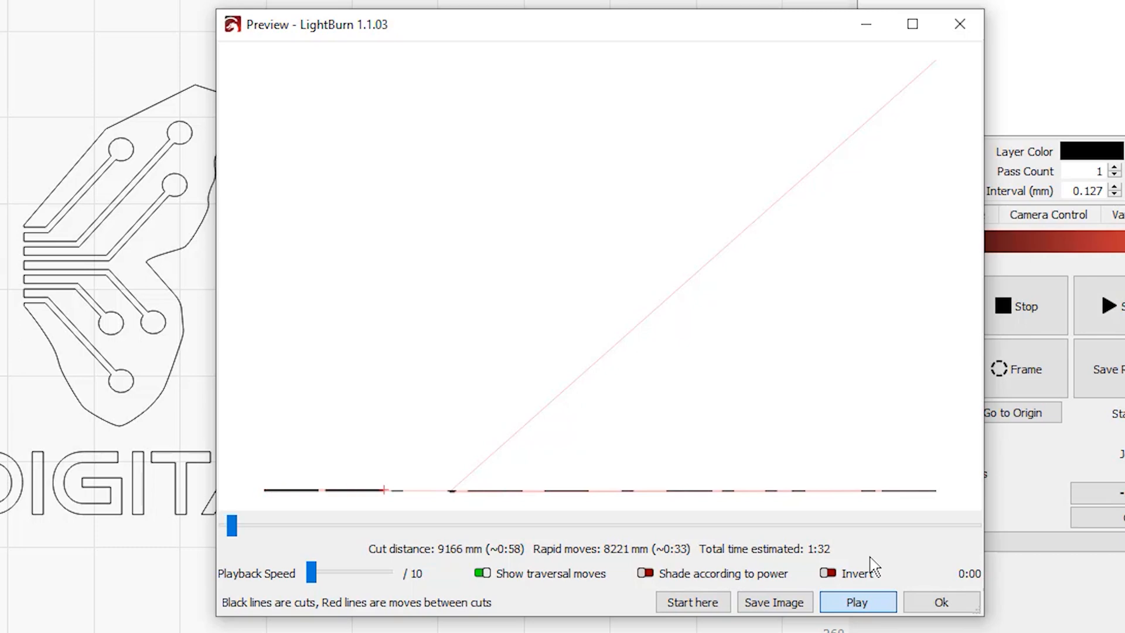
{"action": "left_click", "coordinate": [856, 602]}
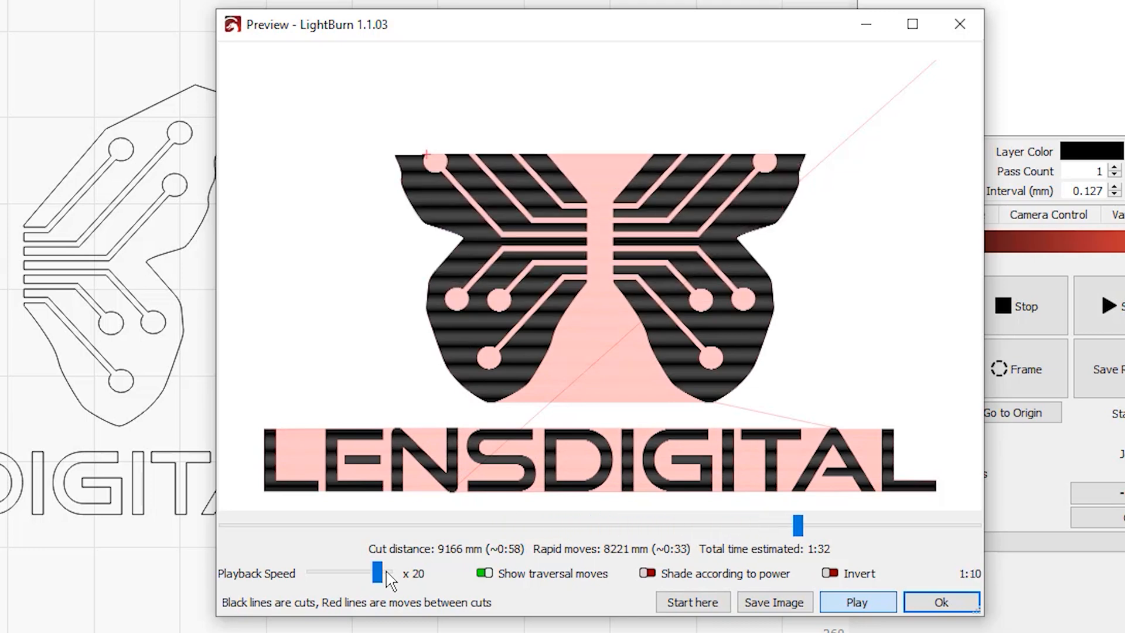
{"action": "left_click", "coordinate": [857, 603]}
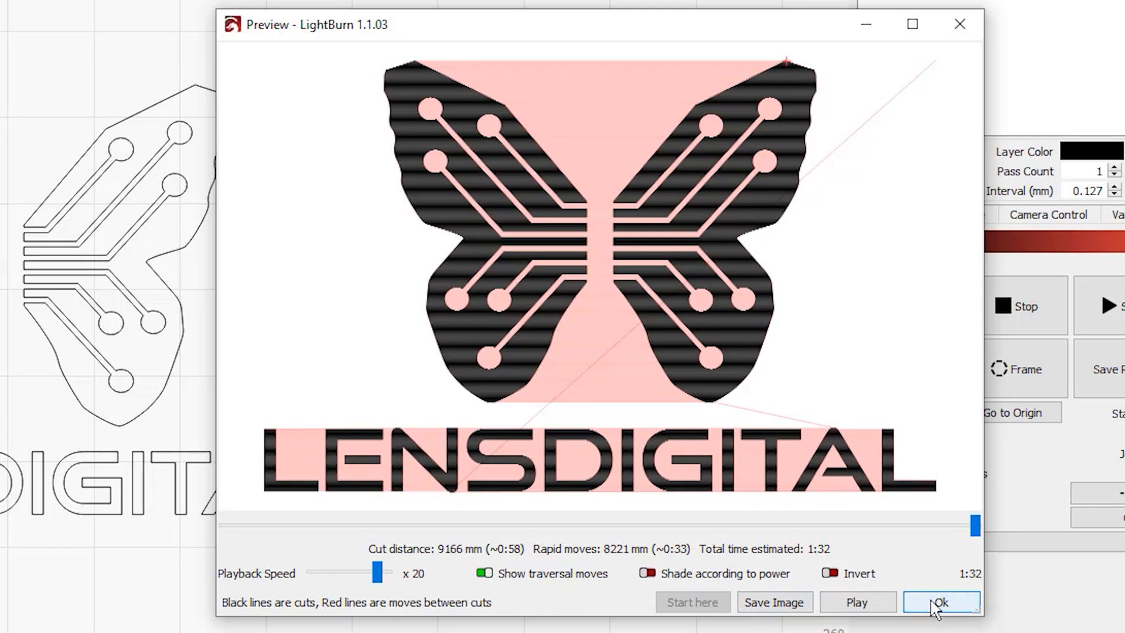
Step: Close the preview and confirm the fill layer's cut settings with scan angle -180
{"action": "left_click", "coordinate": [941, 602]}
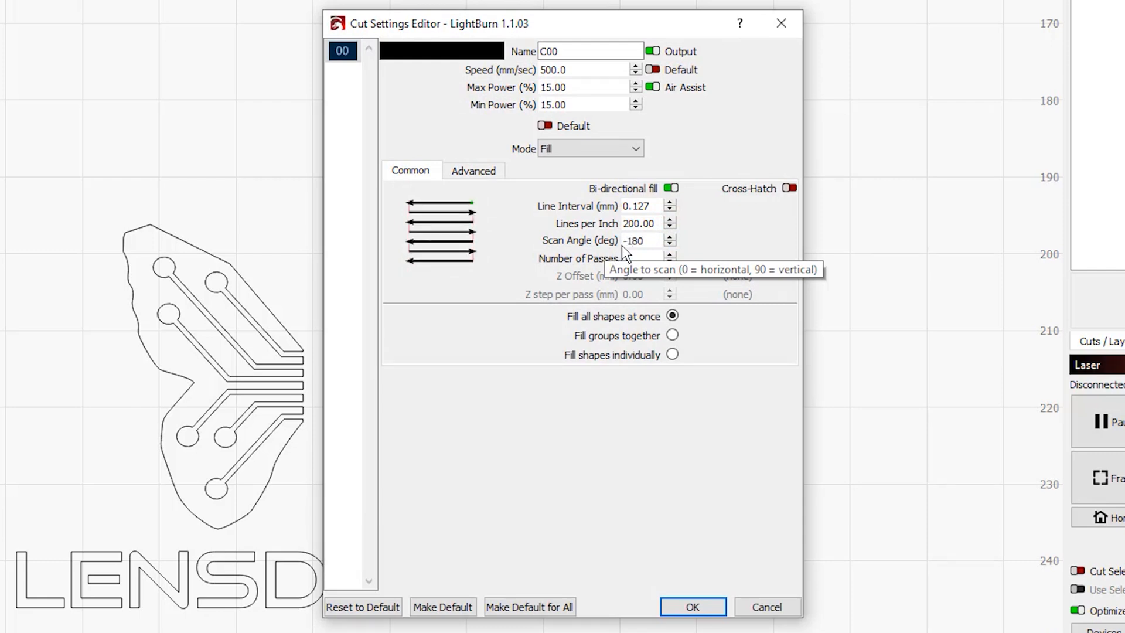
{"action": "mouse_move", "coordinate": [691, 606]}
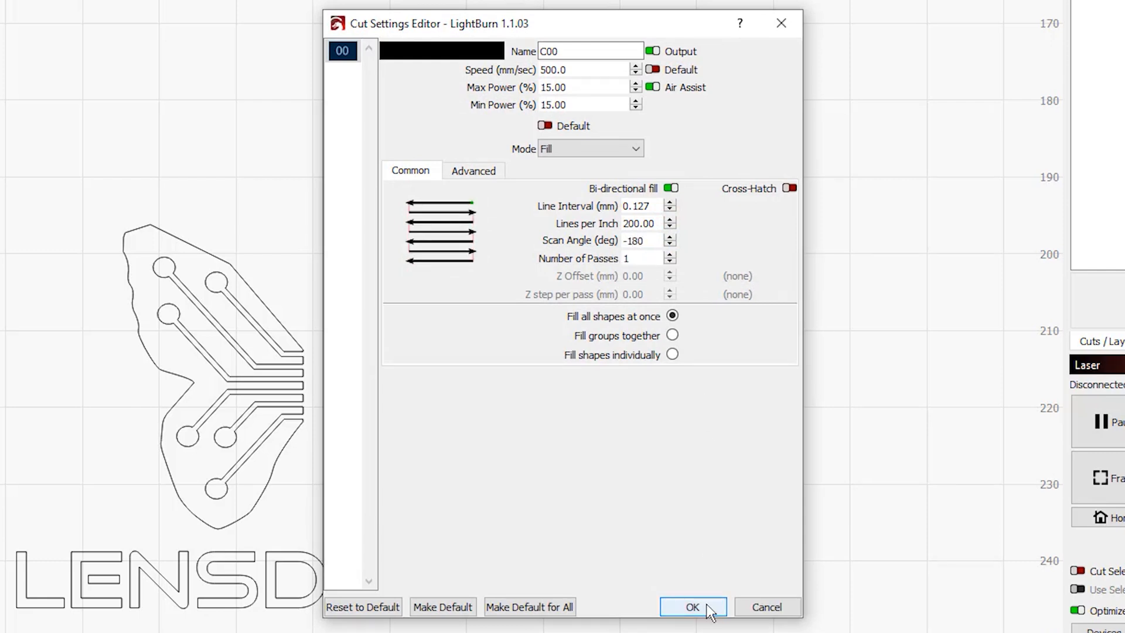
{"action": "left_click", "coordinate": [691, 606]}
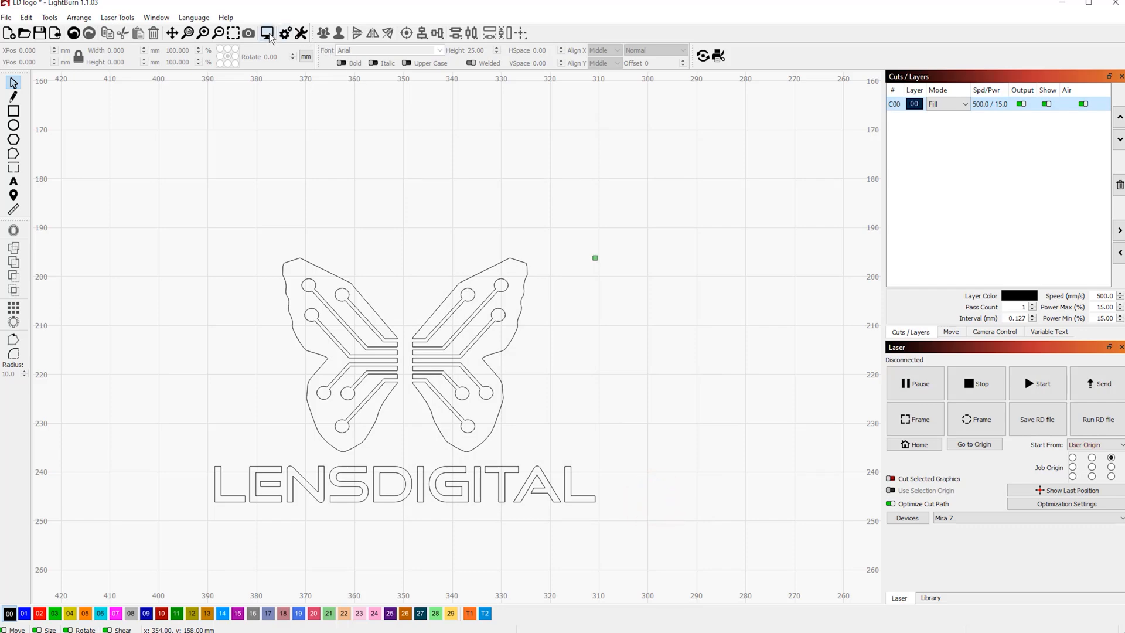
{"action": "left_click", "coordinate": [266, 33]}
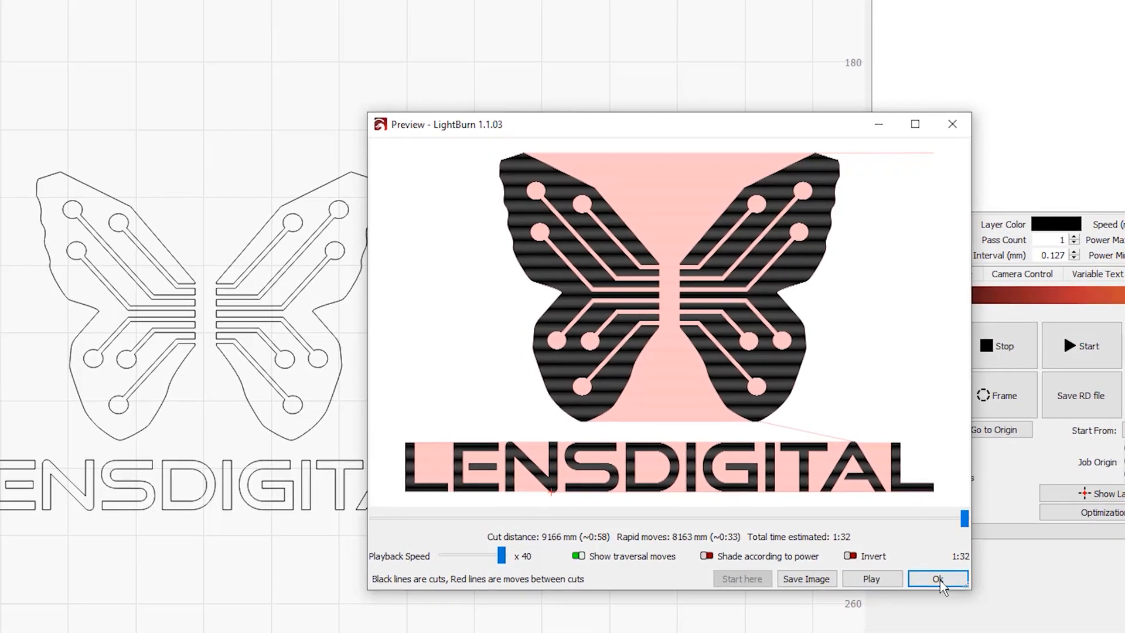
{"action": "left_click", "coordinate": [938, 577]}
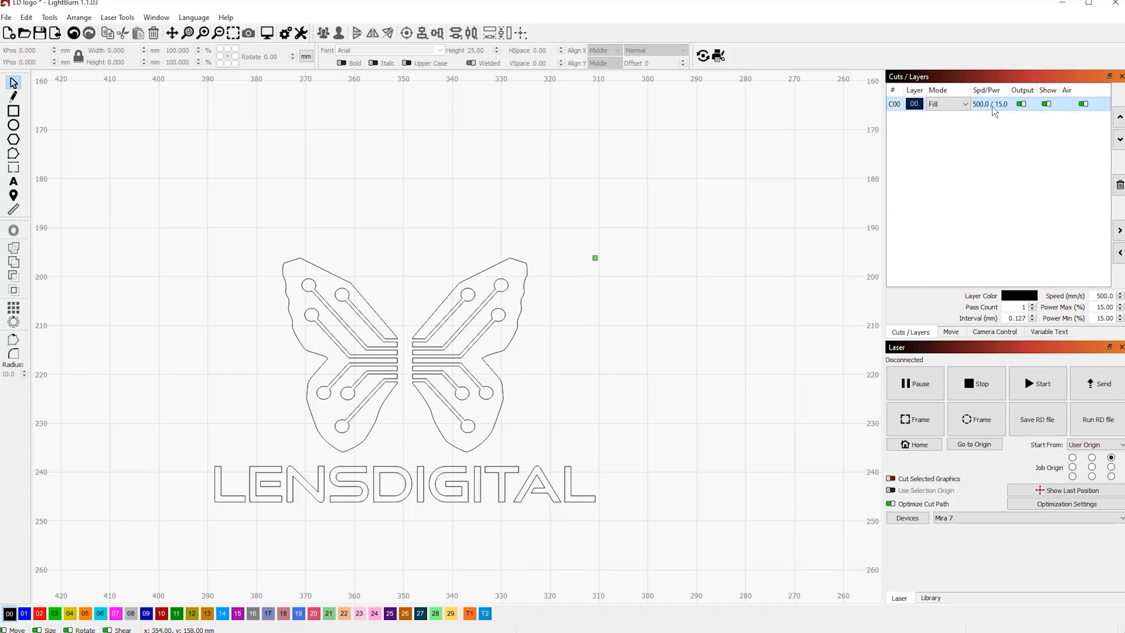
{"action": "mouse_move", "coordinate": [993, 108]}
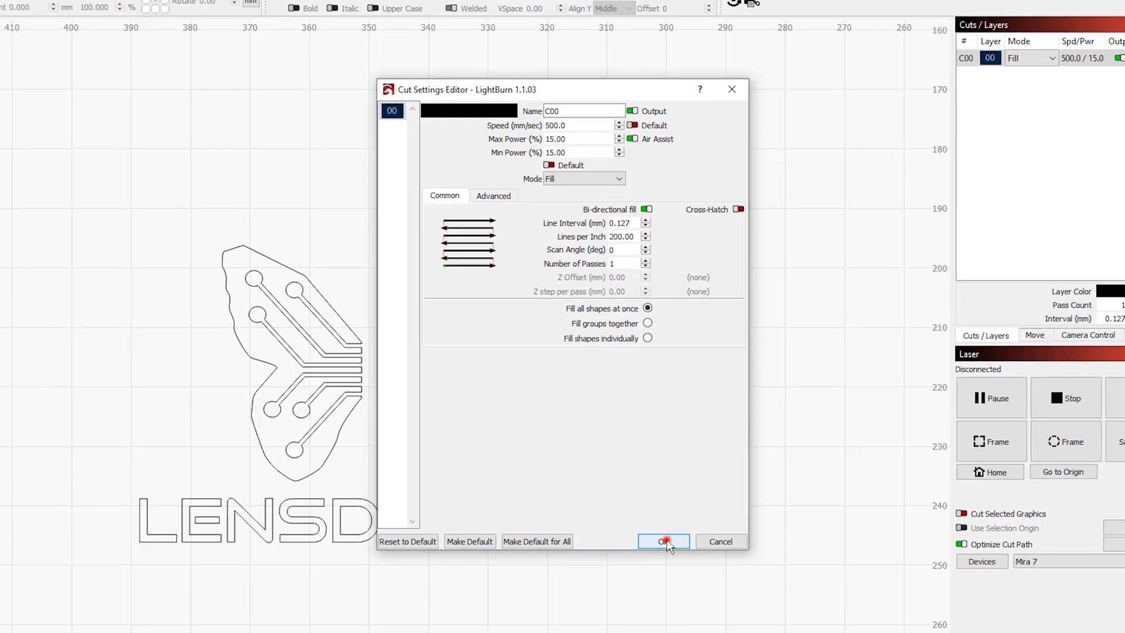
{"action": "left_click", "coordinate": [662, 541]}
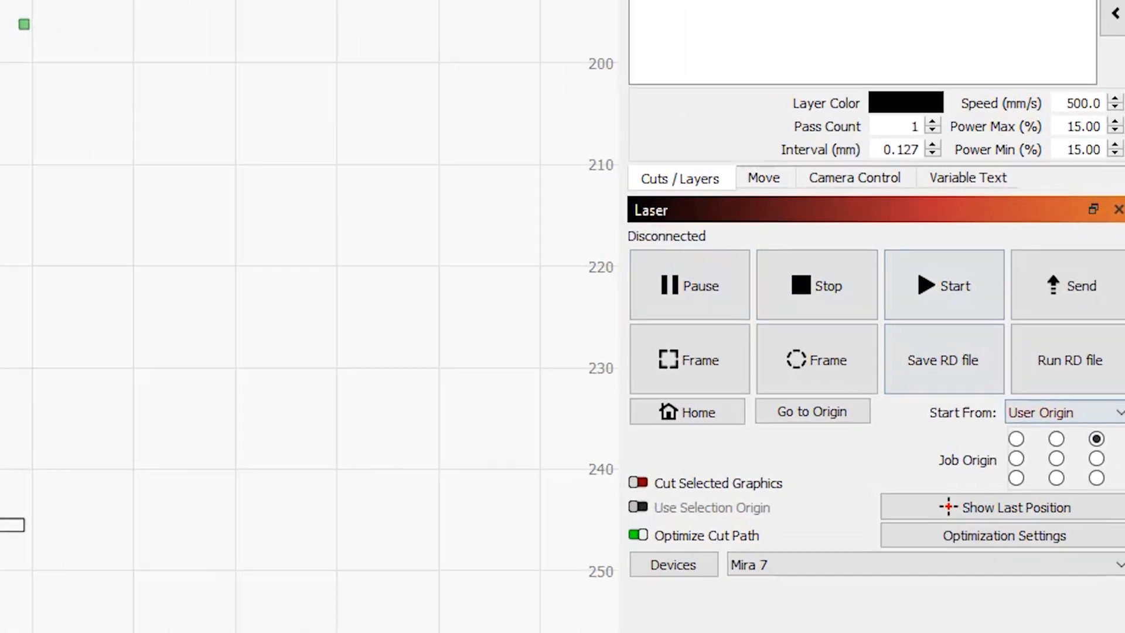
Step: Set the job origin to bottom-right, then view and close the job preview
{"action": "left_click", "coordinate": [1097, 477]}
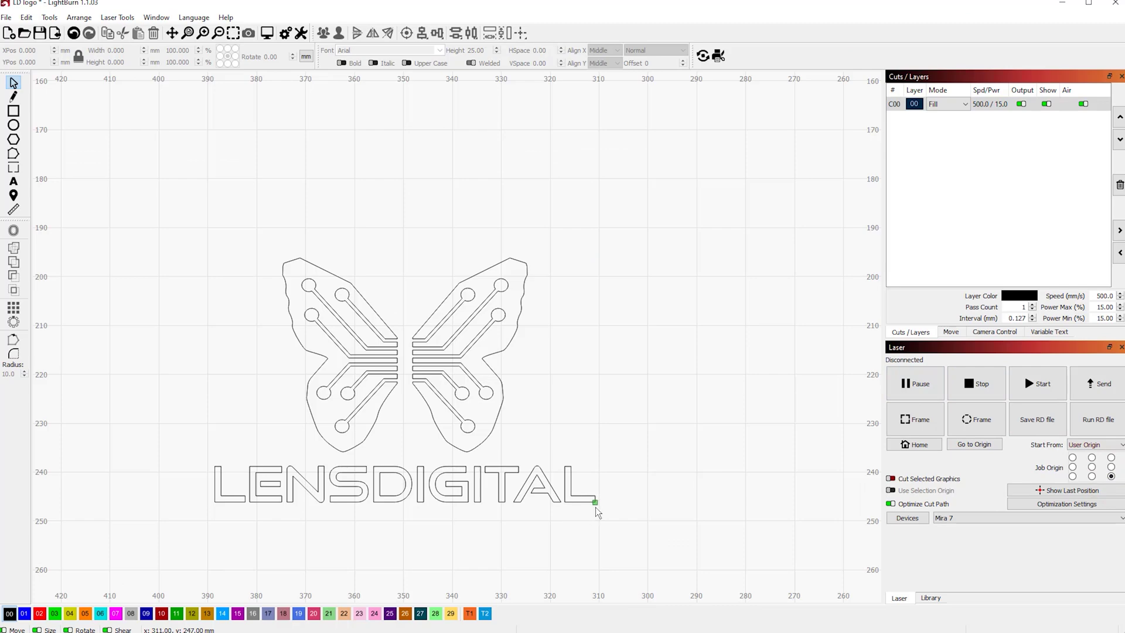
{"action": "mouse_move", "coordinate": [507, 188]}
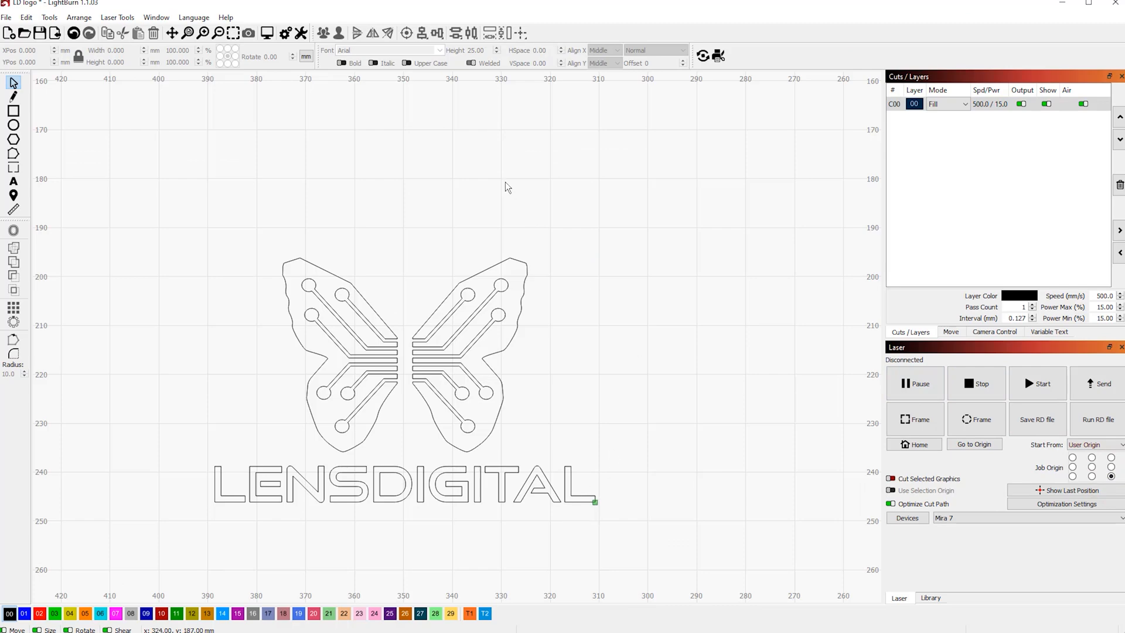
{"action": "mouse_move", "coordinate": [267, 33]}
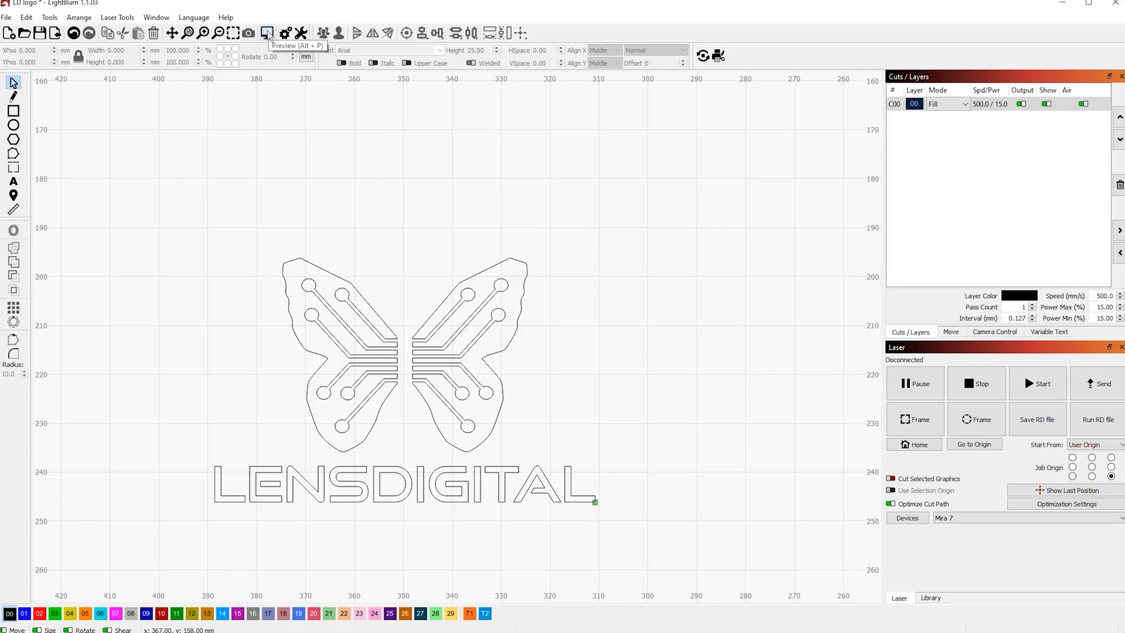
{"action": "left_click", "coordinate": [267, 32]}
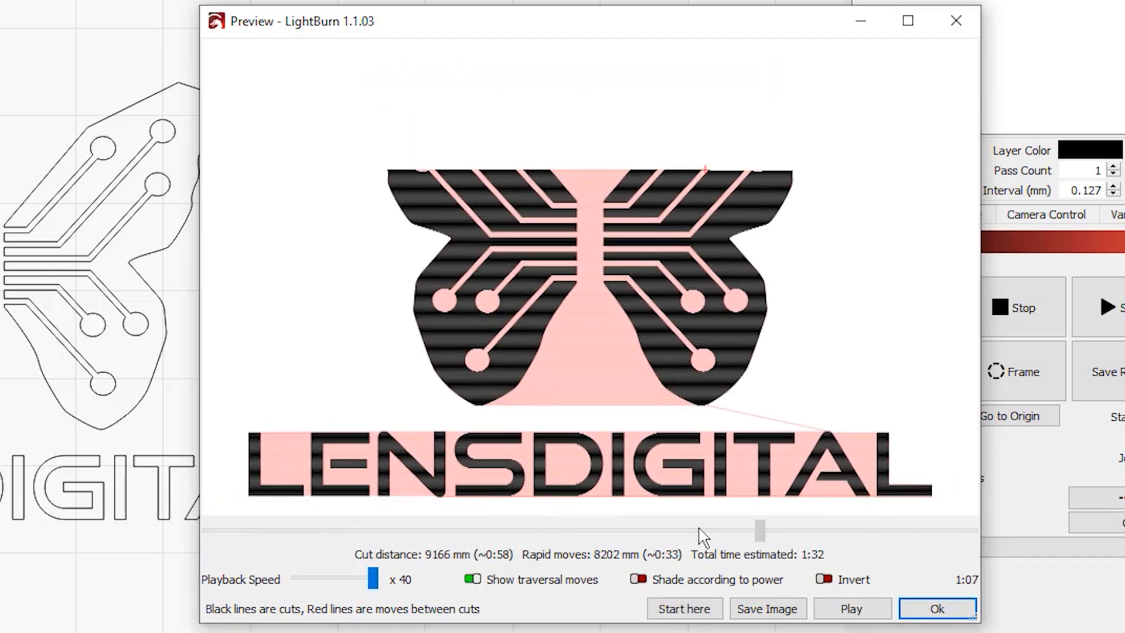
{"action": "left_click", "coordinate": [936, 608]}
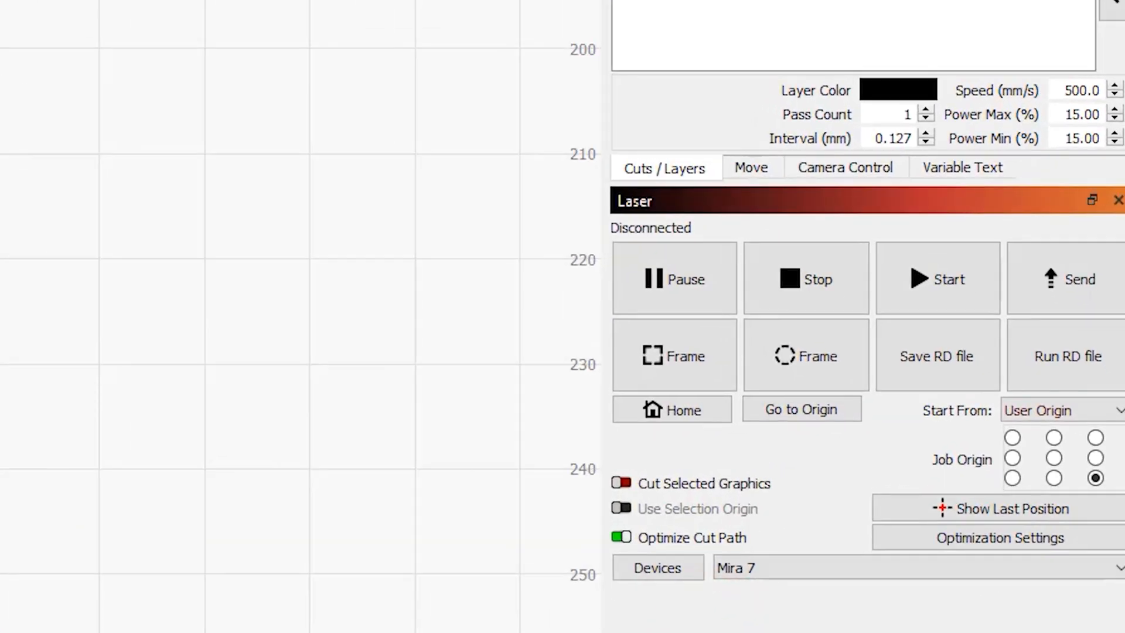
{"action": "mouse_move", "coordinate": [1022, 486]}
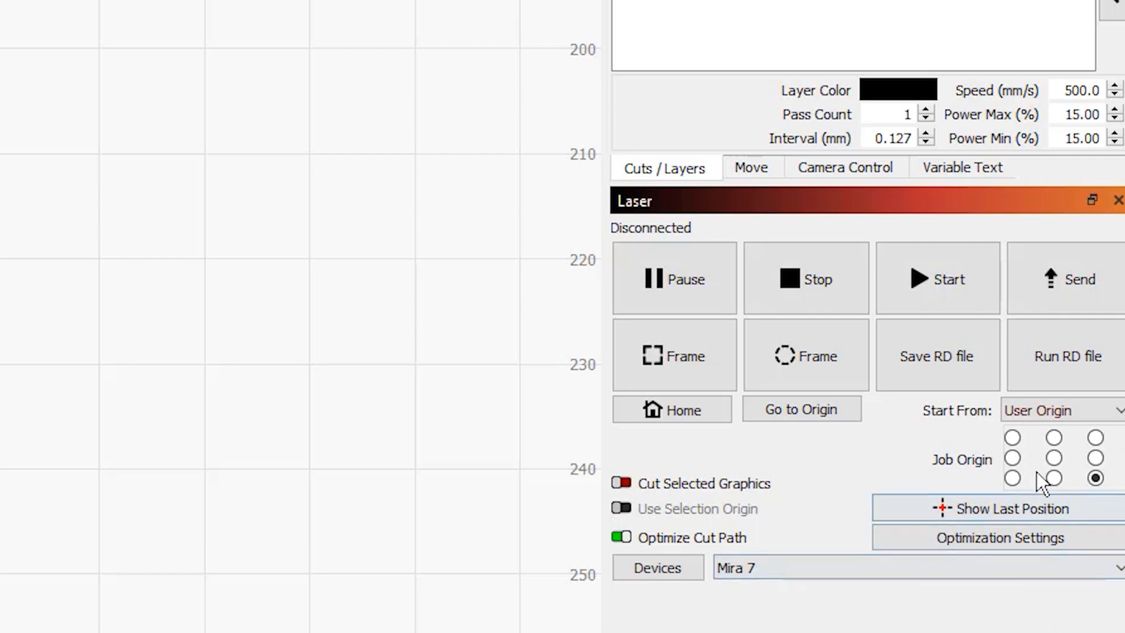
Step: Set the job origin to the design's centre and confirm the cut settings
{"action": "left_click", "coordinate": [1054, 459]}
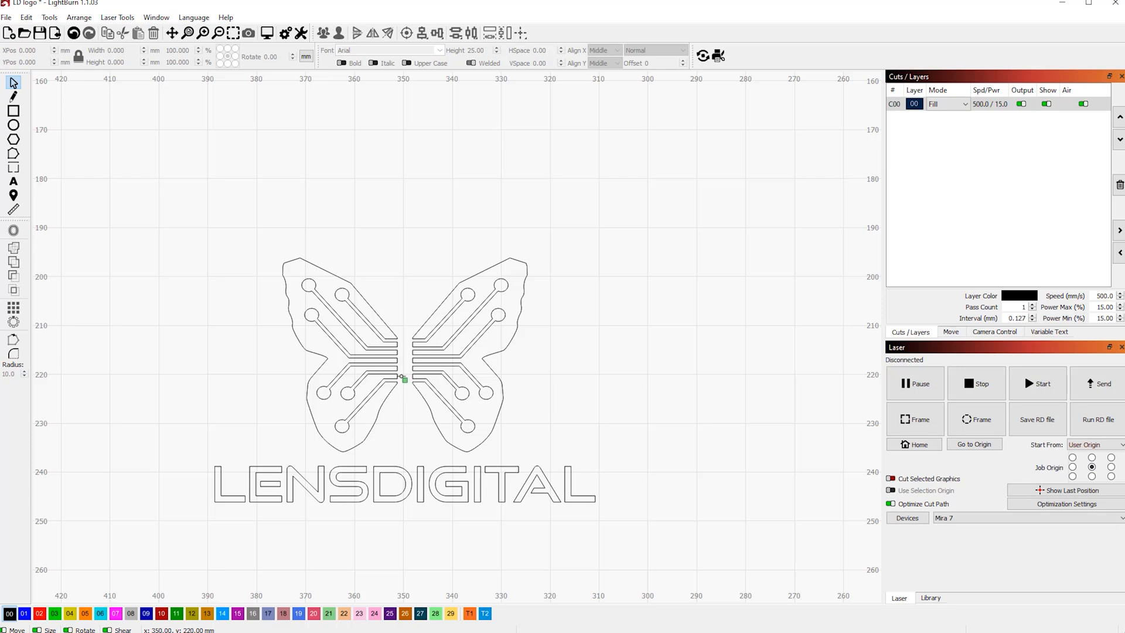
{"action": "mouse_move", "coordinate": [541, 523]}
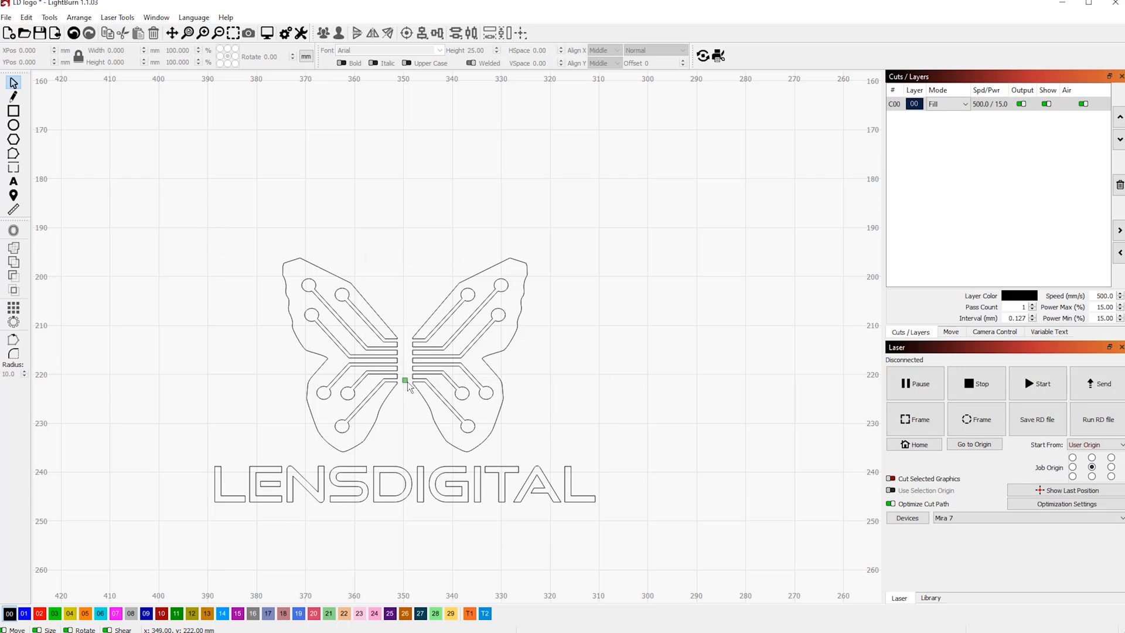
{"action": "mouse_move", "coordinate": [443, 393]}
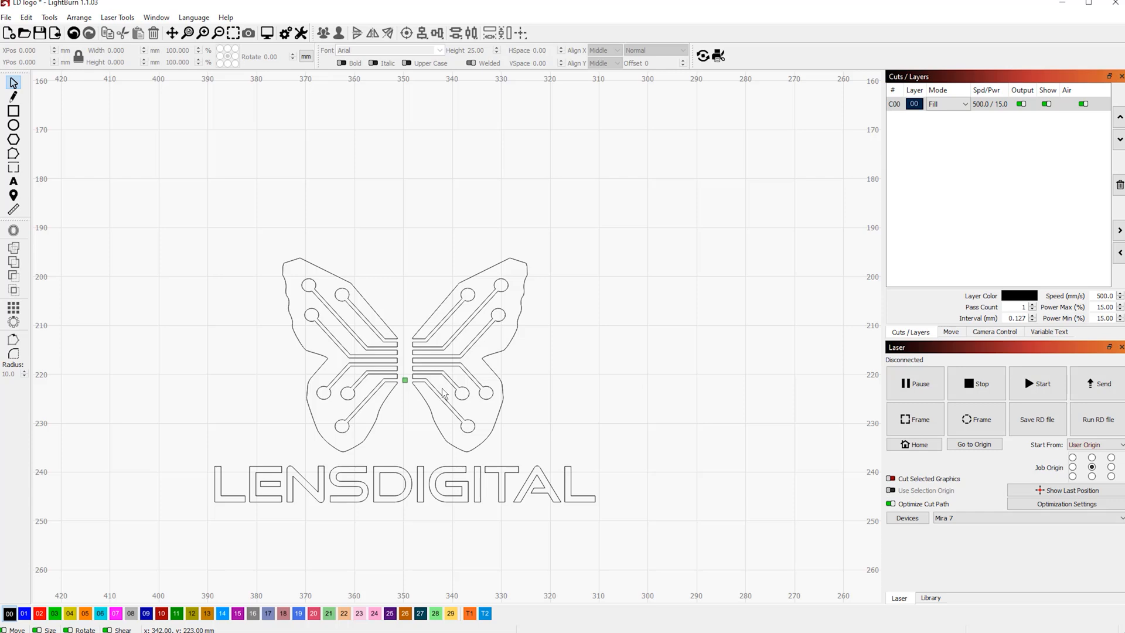
{"action": "mouse_move", "coordinate": [642, 411]}
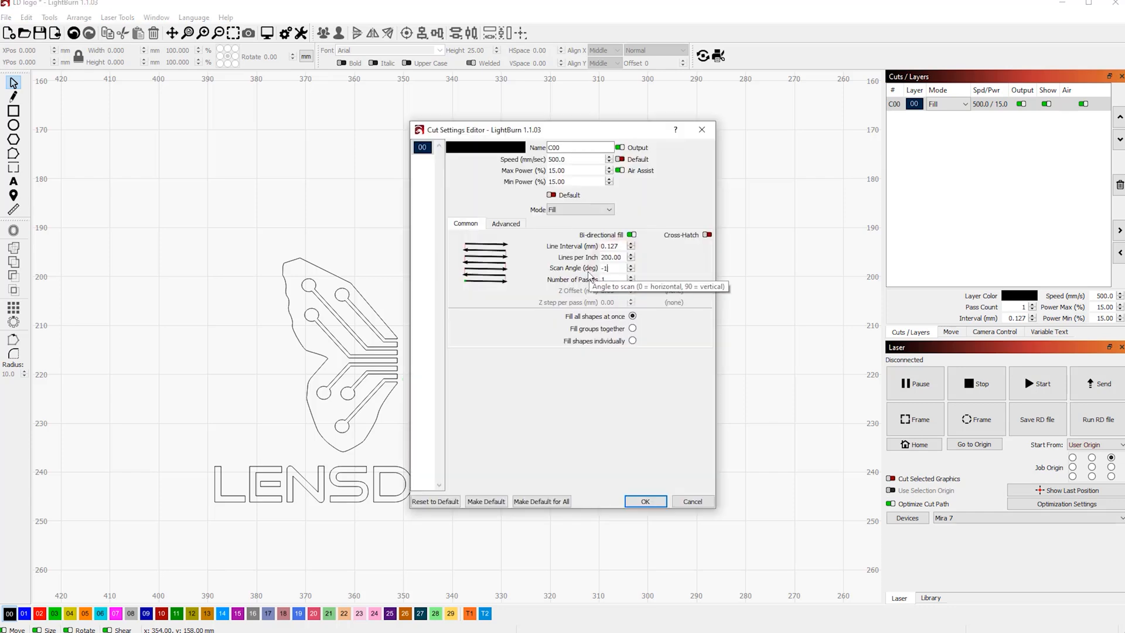
{"action": "left_click", "coordinate": [644, 501]}
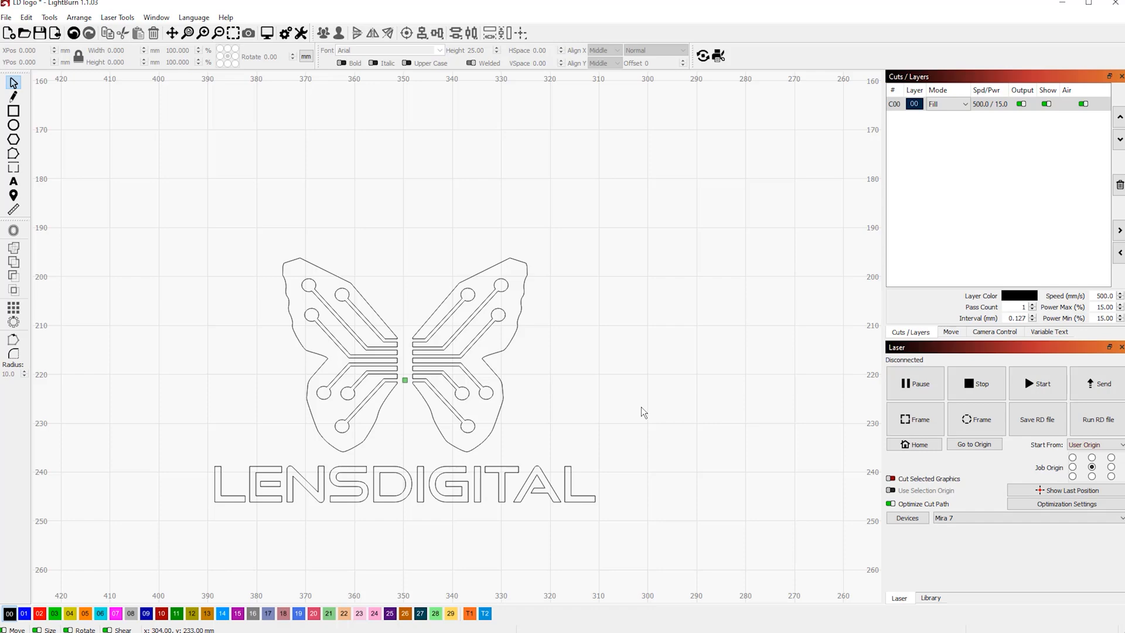
{"action": "left_click", "coordinate": [267, 33]}
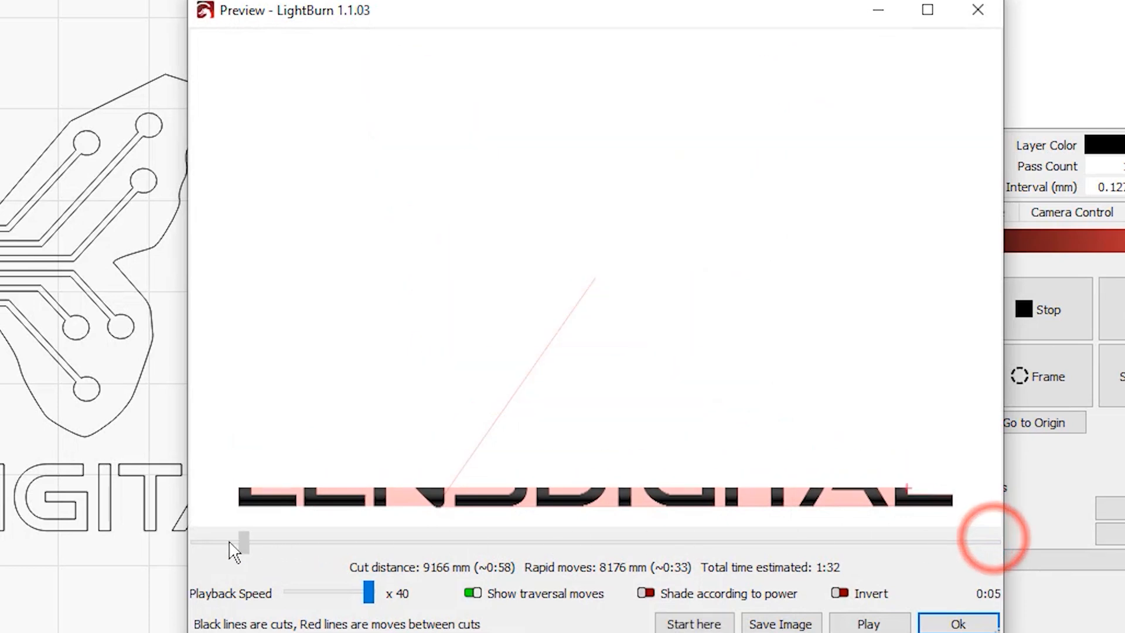
{"action": "left_click", "coordinate": [869, 624]}
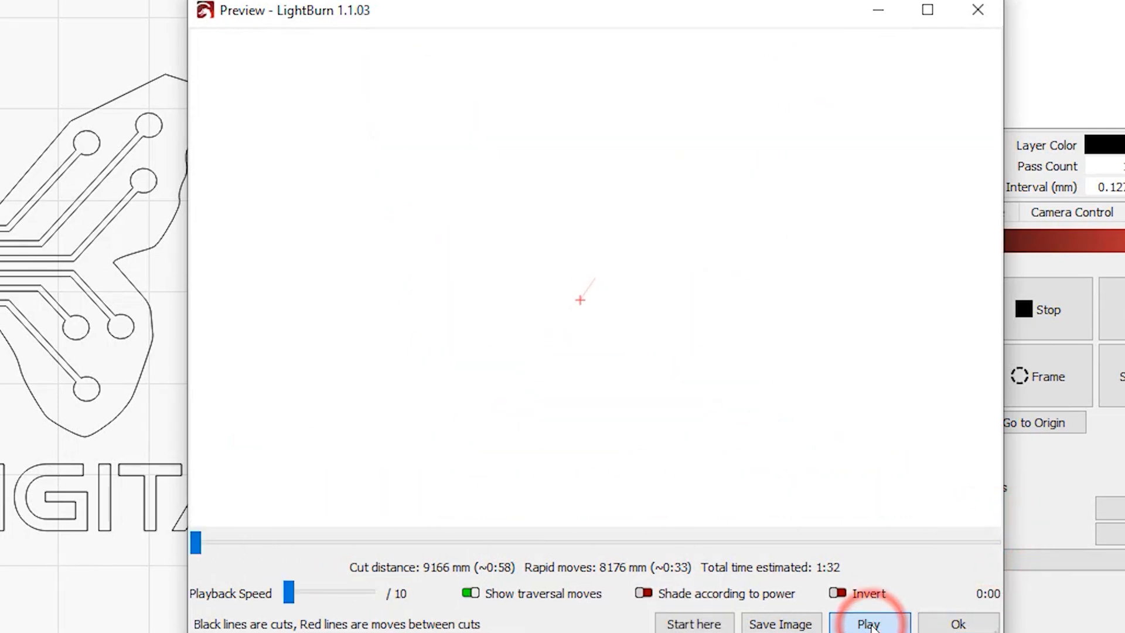
{"action": "left_click", "coordinate": [868, 623]}
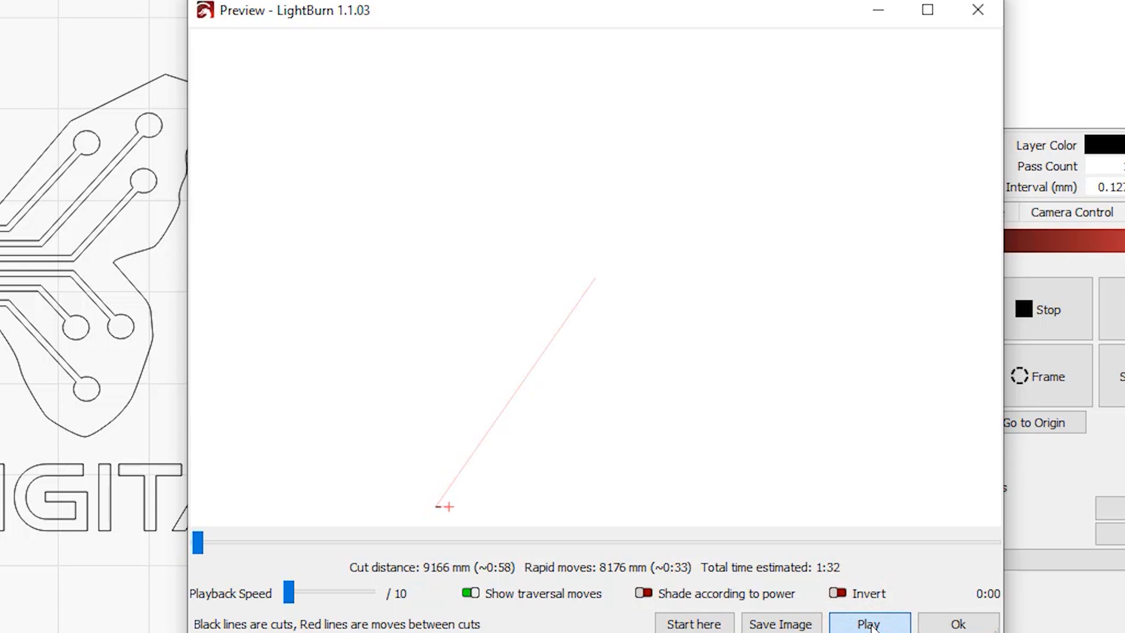
{"action": "left_click", "coordinate": [868, 622]}
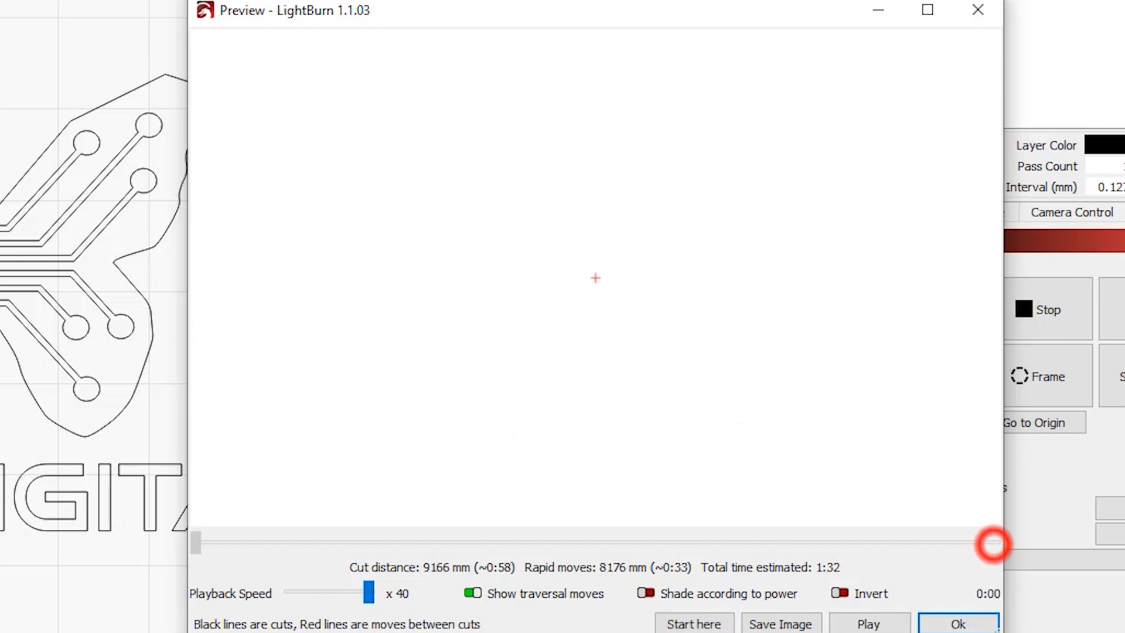
{"action": "left_click", "coordinate": [957, 622]}
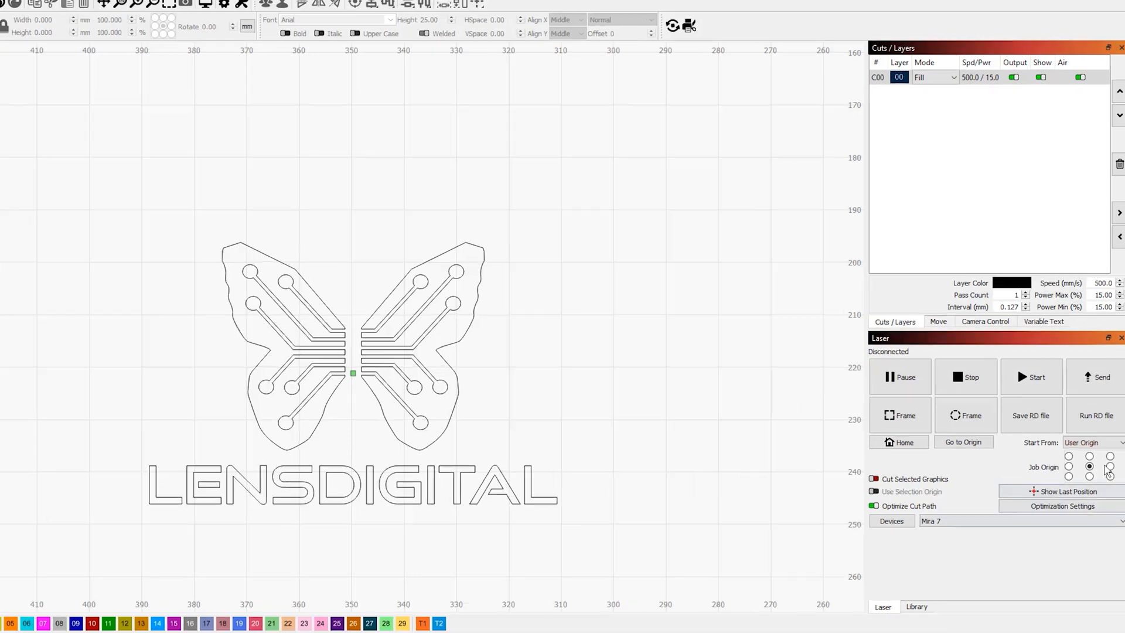
{"action": "left_click", "coordinate": [1121, 442]}
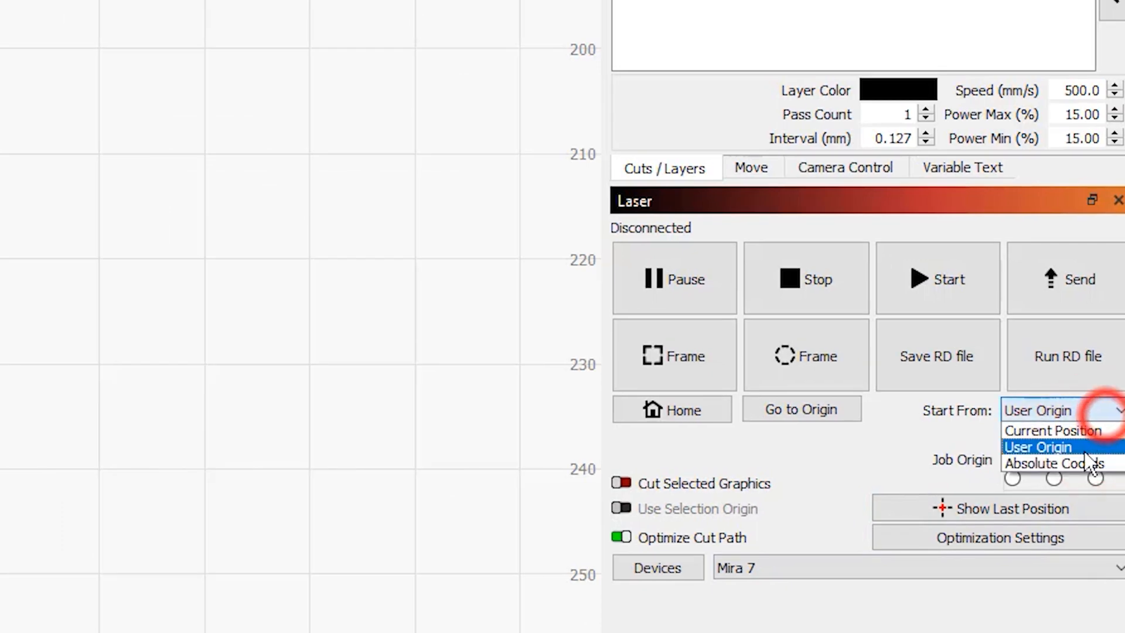
{"action": "left_click", "coordinate": [1034, 447]}
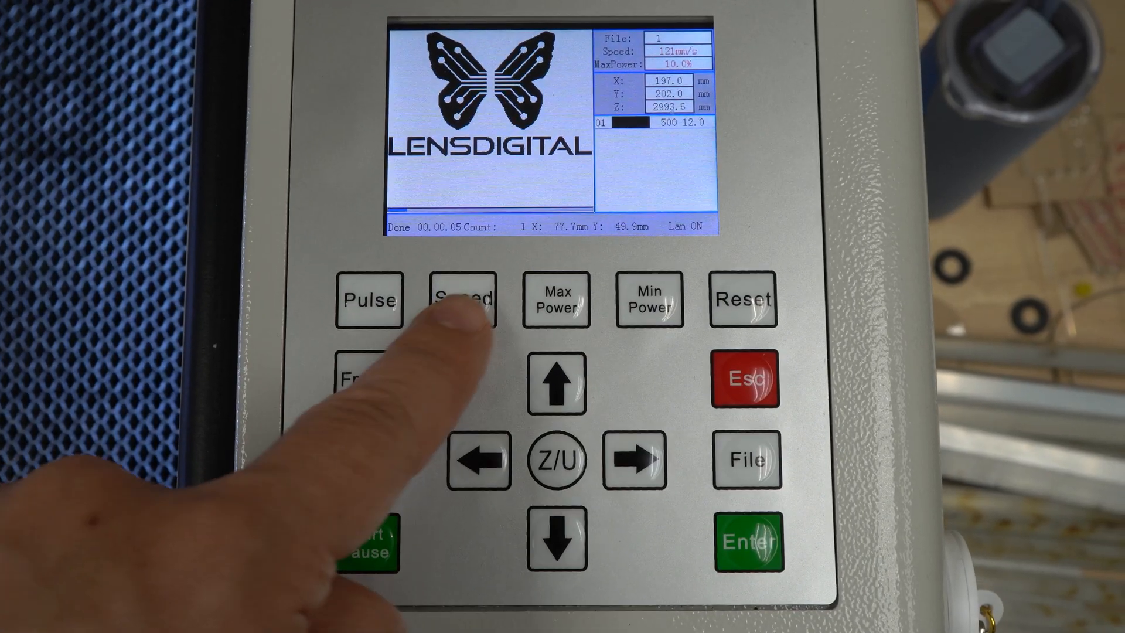
Step: Reconnect the laser in LightBurn so its status reads Ready
{"action": "left_click", "coordinate": [463, 300]}
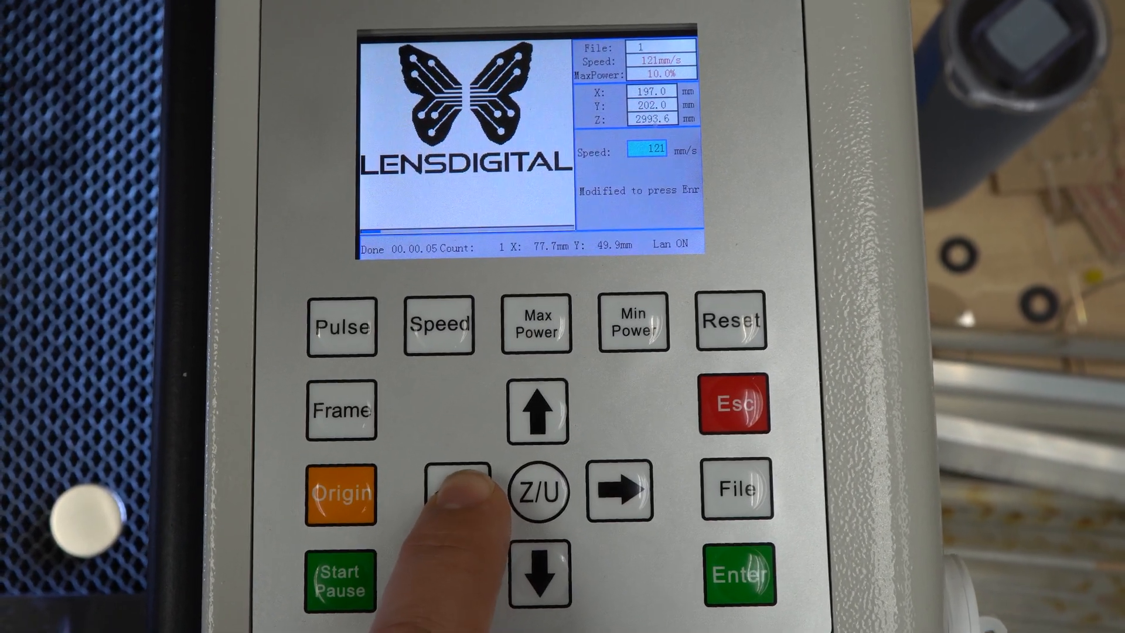
{"action": "left_click", "coordinate": [538, 409]}
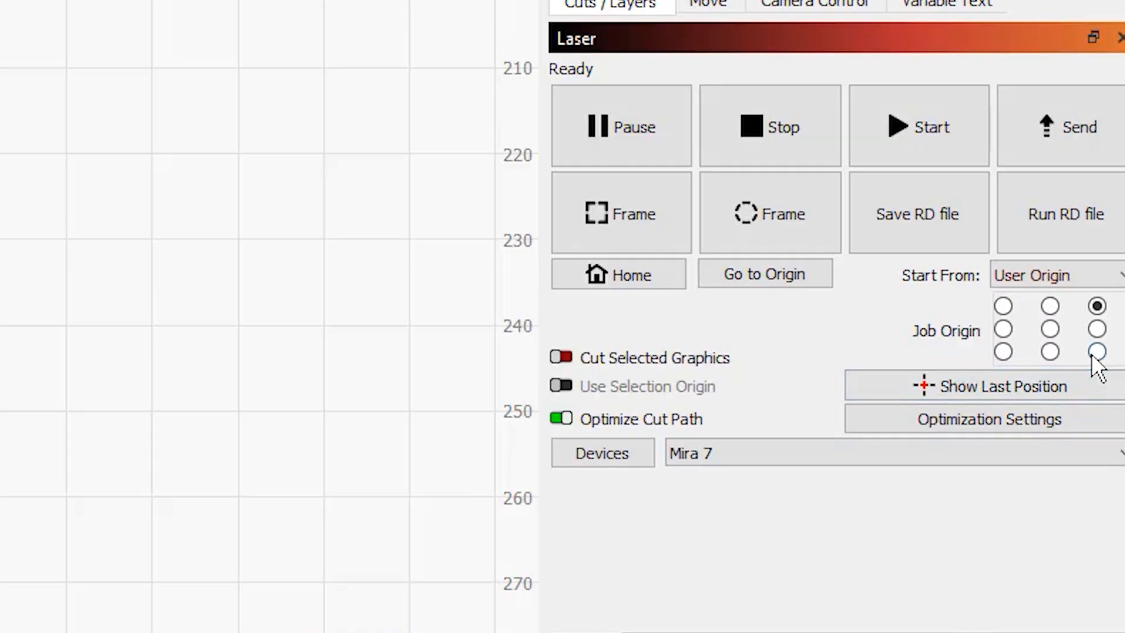
Step: Set the job origin to the bottom-right of the LENSDIGITAL text
{"action": "left_click", "coordinate": [1097, 351]}
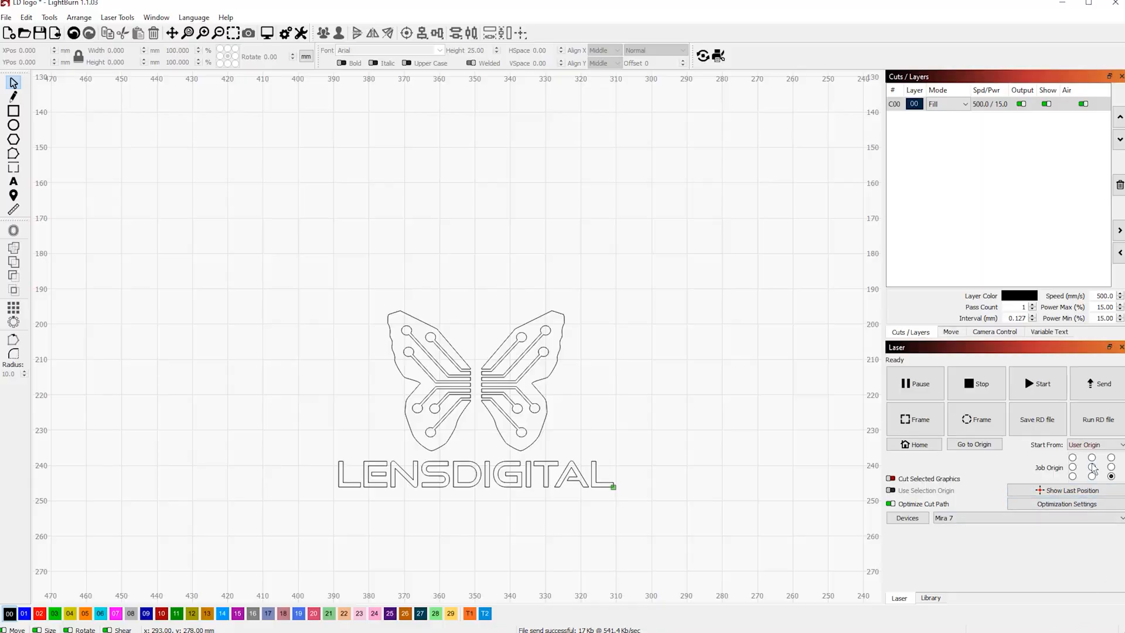
Step: Set the job origin to the butterfly's centre and send the job to the laser
{"action": "left_click", "coordinate": [1091, 467]}
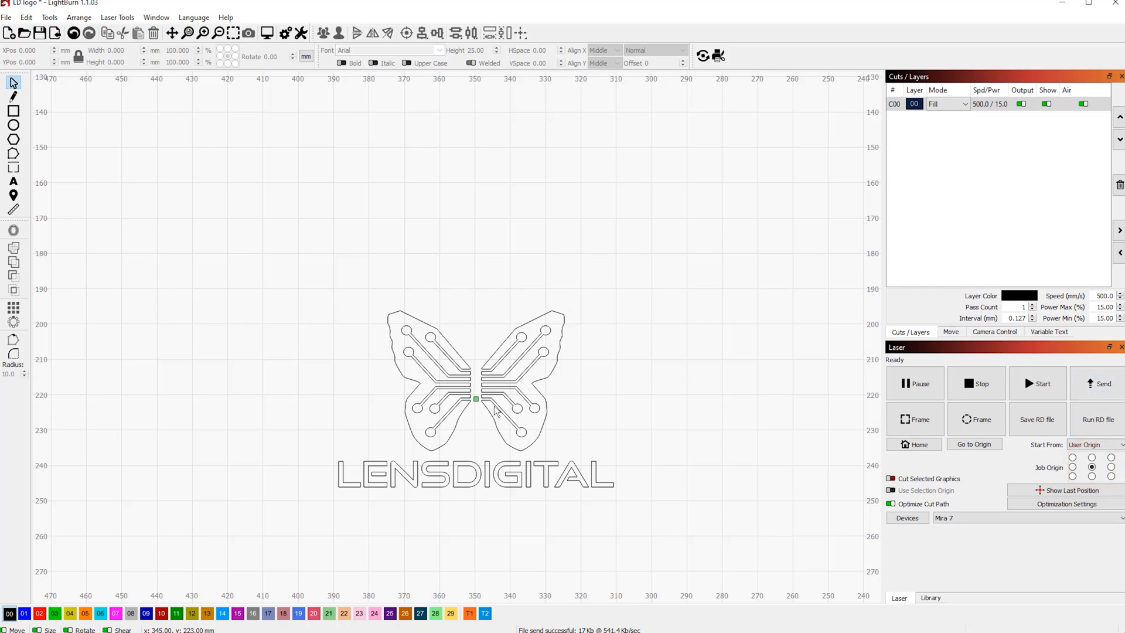
{"action": "left_click", "coordinate": [1104, 383]}
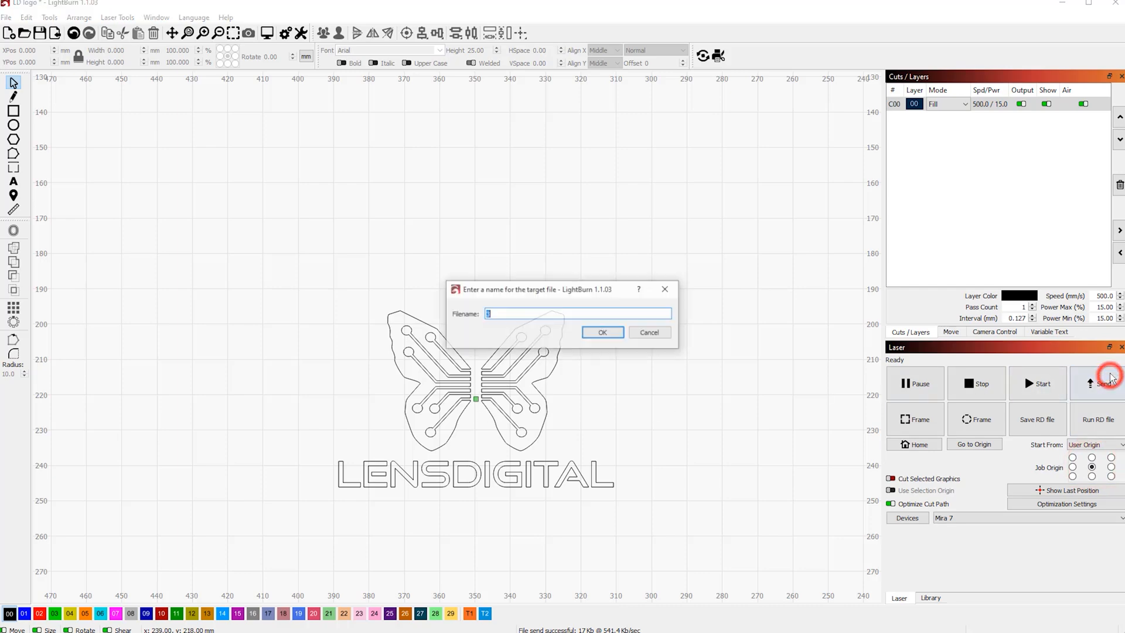